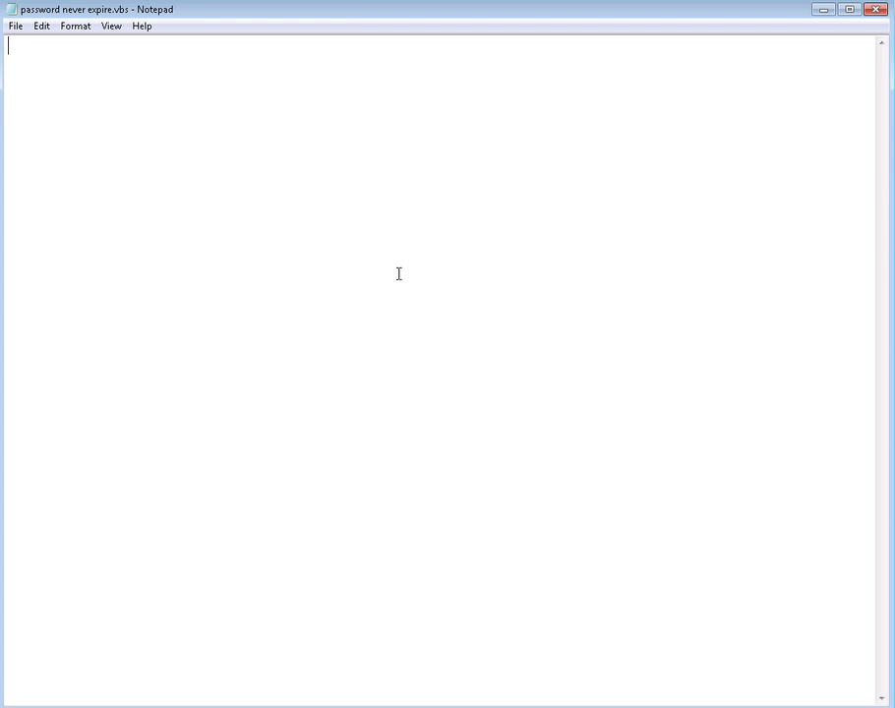
pyautogui.moveTo(175, 134)
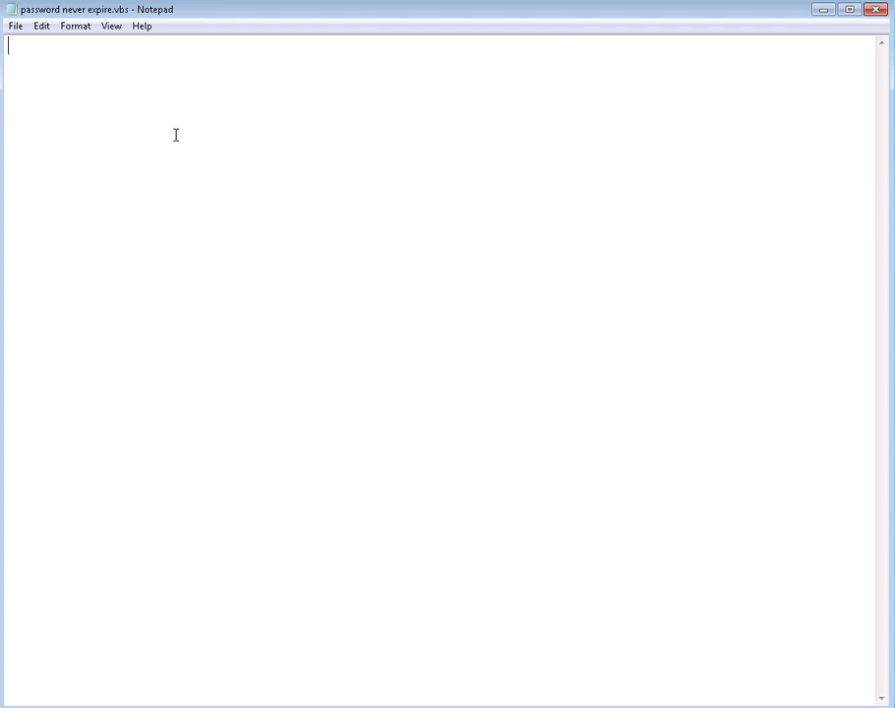
# Write the first line const ADS_UF_DONT_EXPIRE_PASSWD=&amp;h10000 and start a new line
pyautogui.write('const')
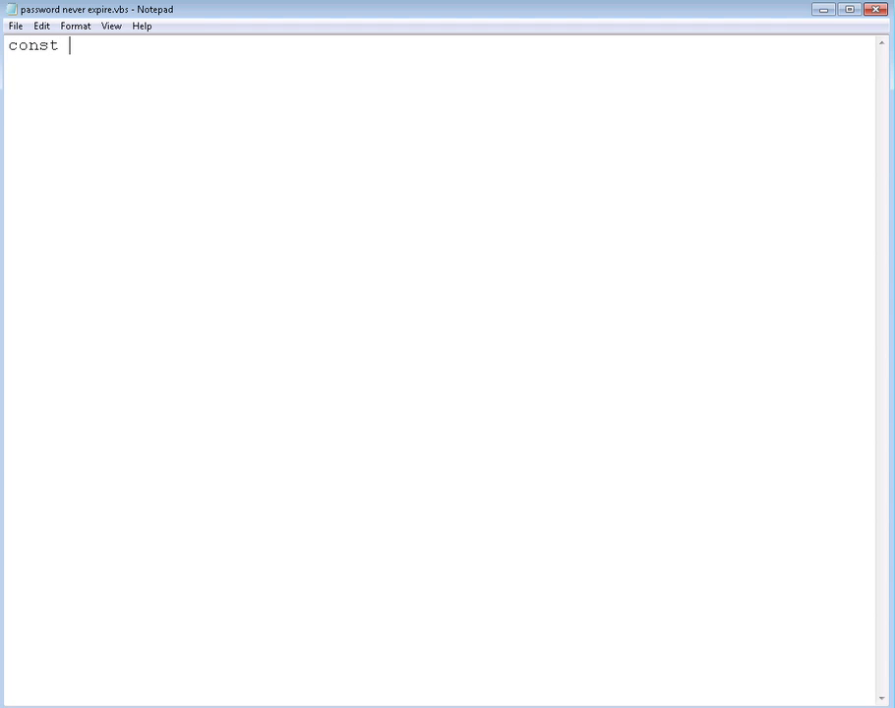
pyautogui.moveTo(177, 137)
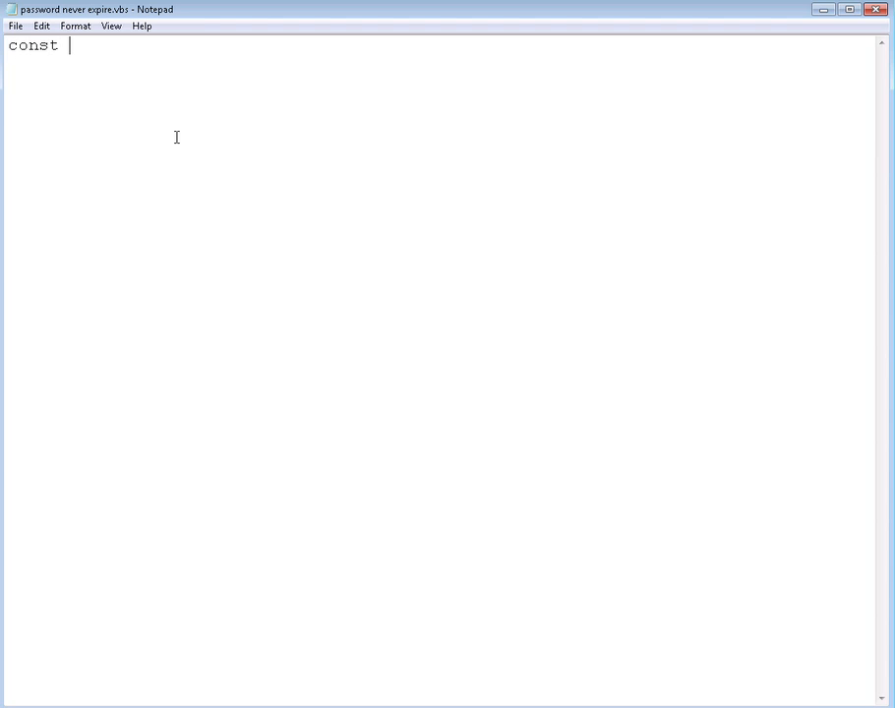
pyautogui.write('A')
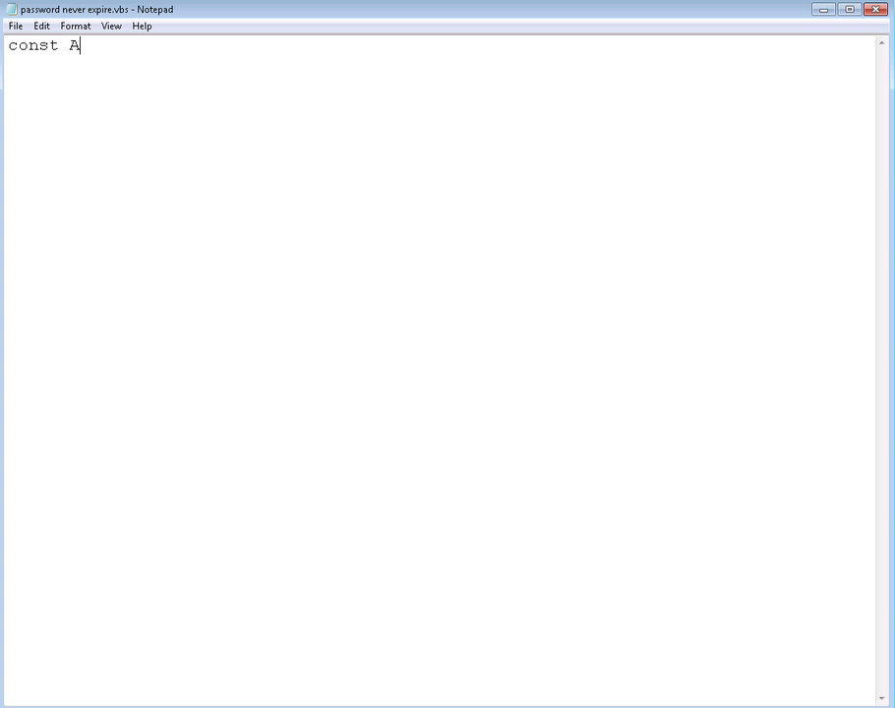
pyautogui.write('DS_UF_')
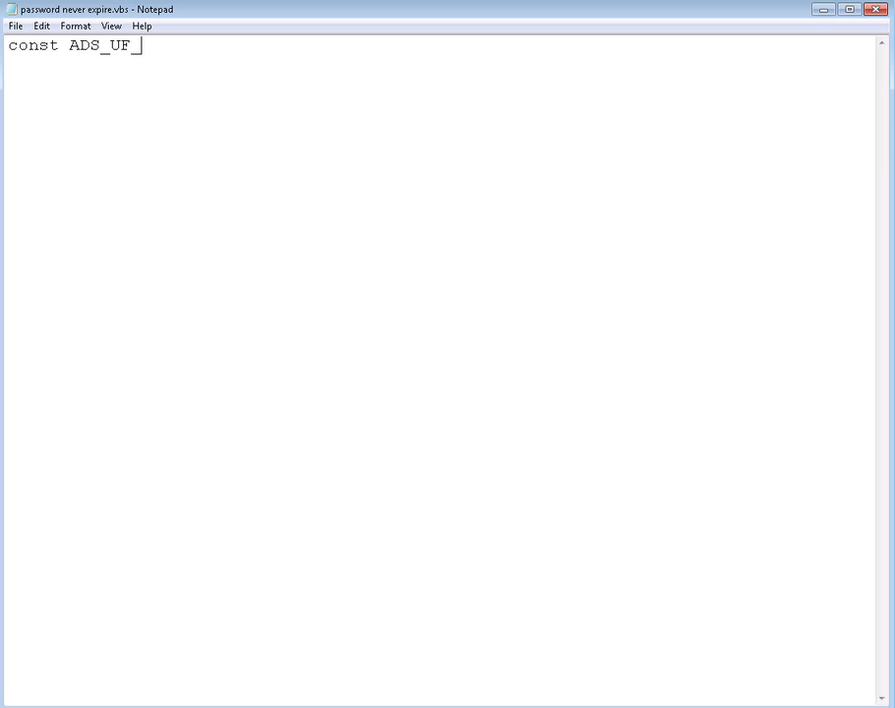
pyautogui.write('D')
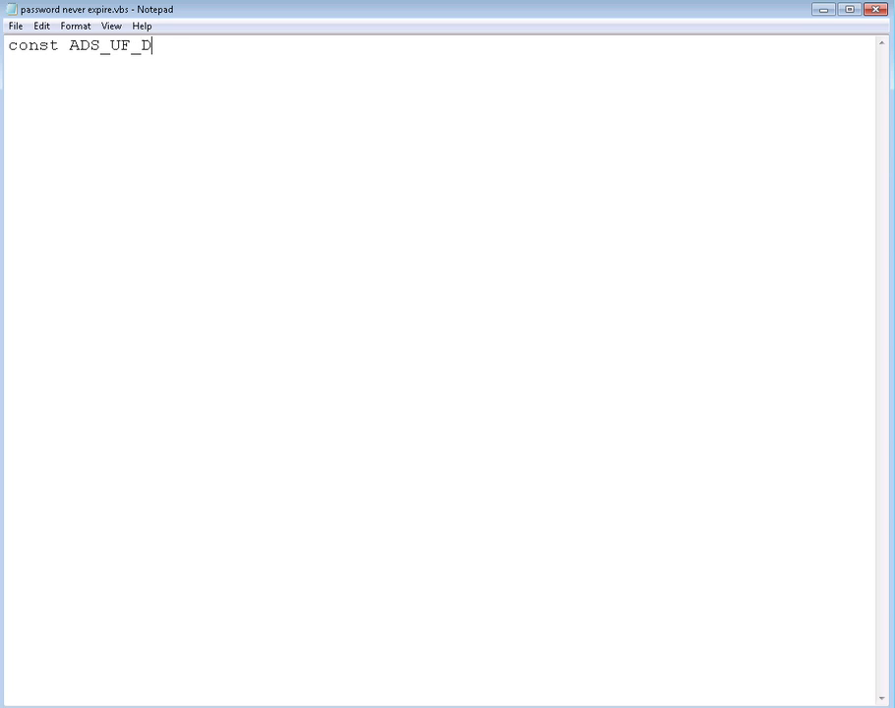
pyautogui.write('ONT_EXPI')
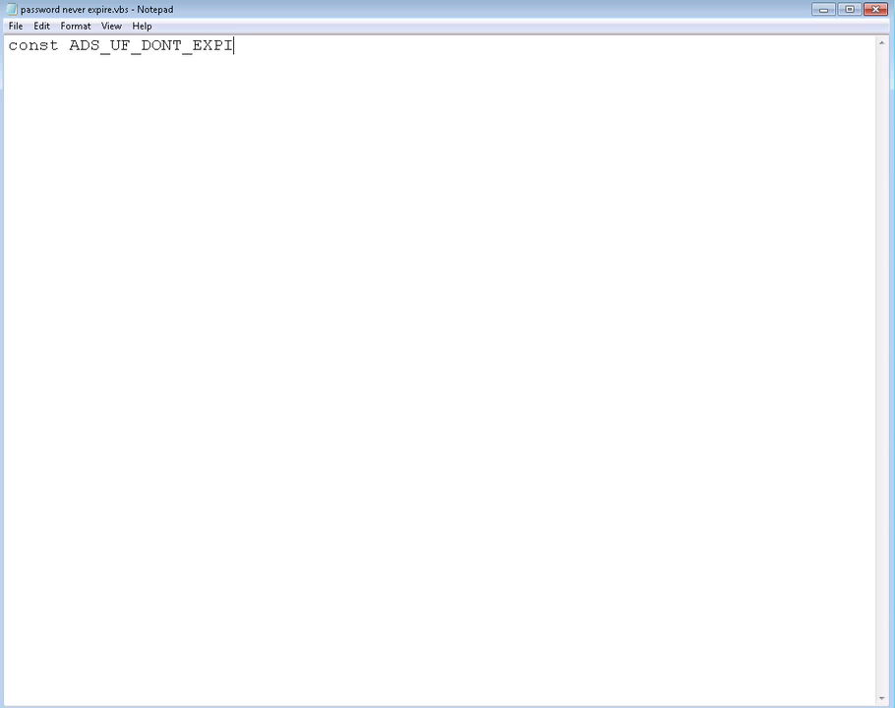
pyautogui.write('RE_PASS')
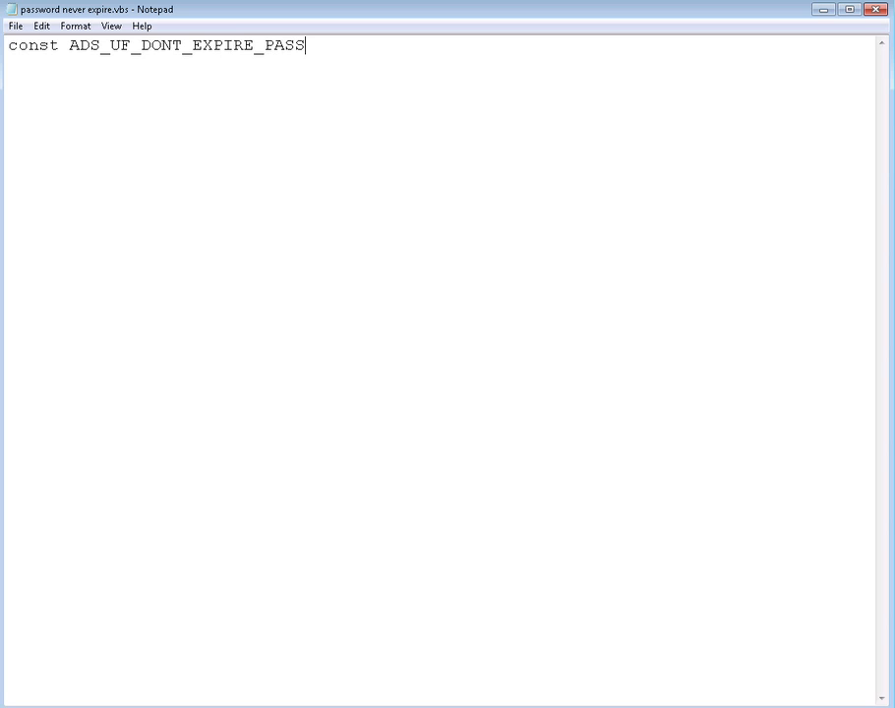
pyautogui.write('WD')
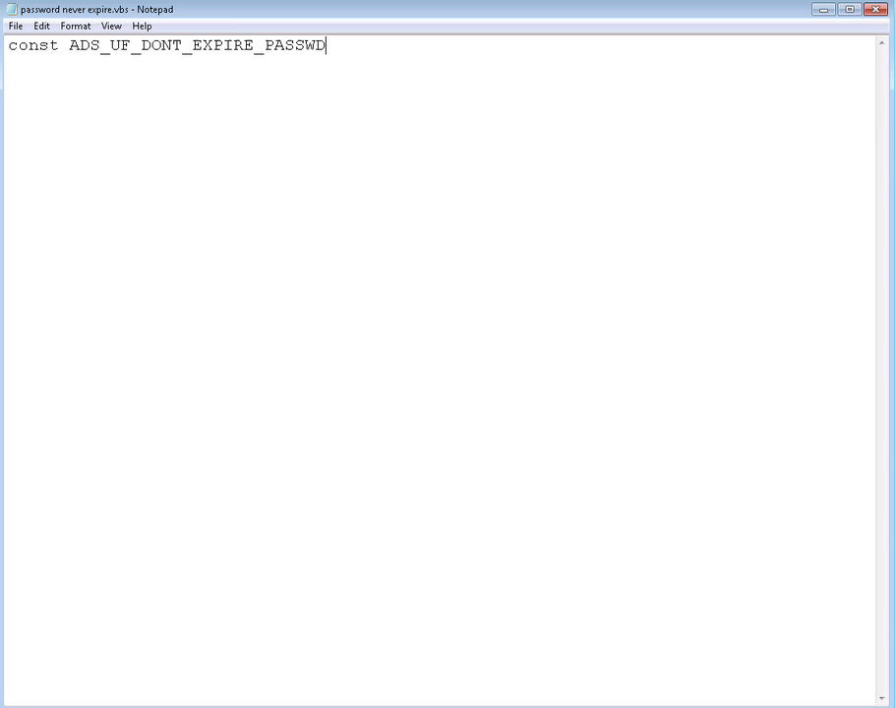
pyautogui.write('=')
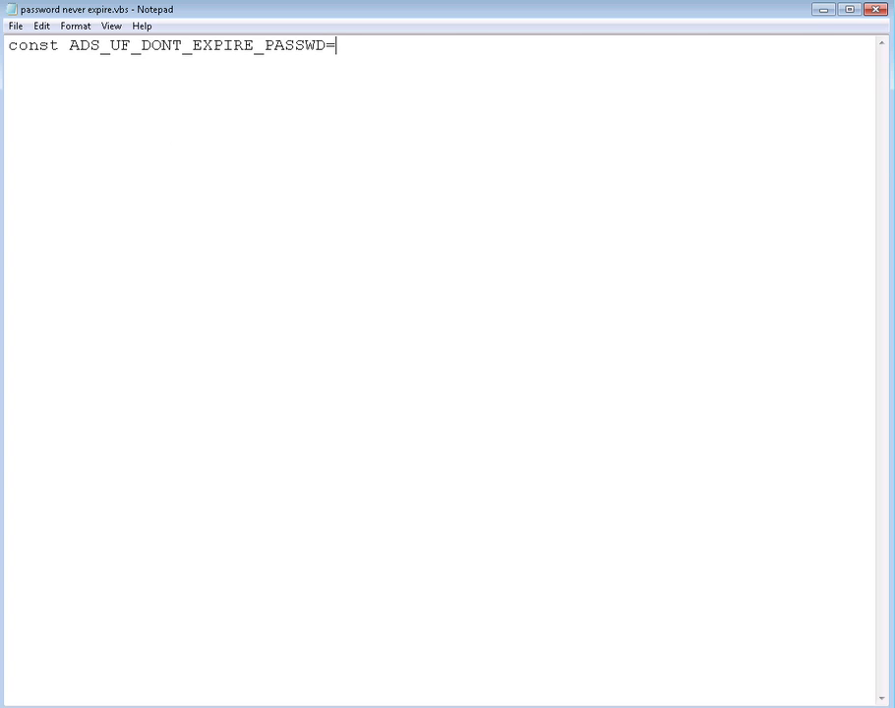
pyautogui.write('&')
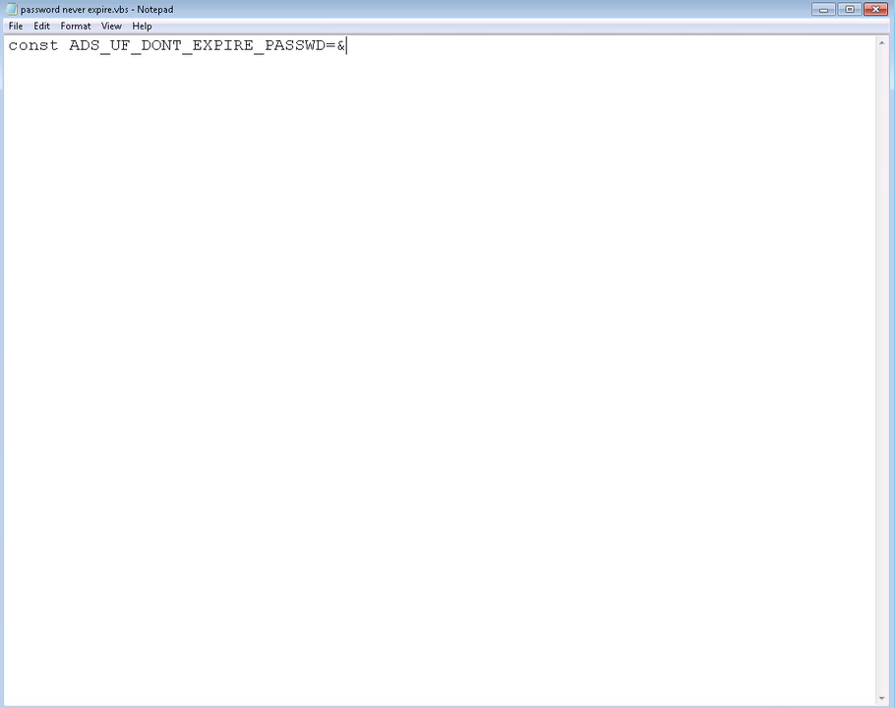
pyautogui.write('amp')
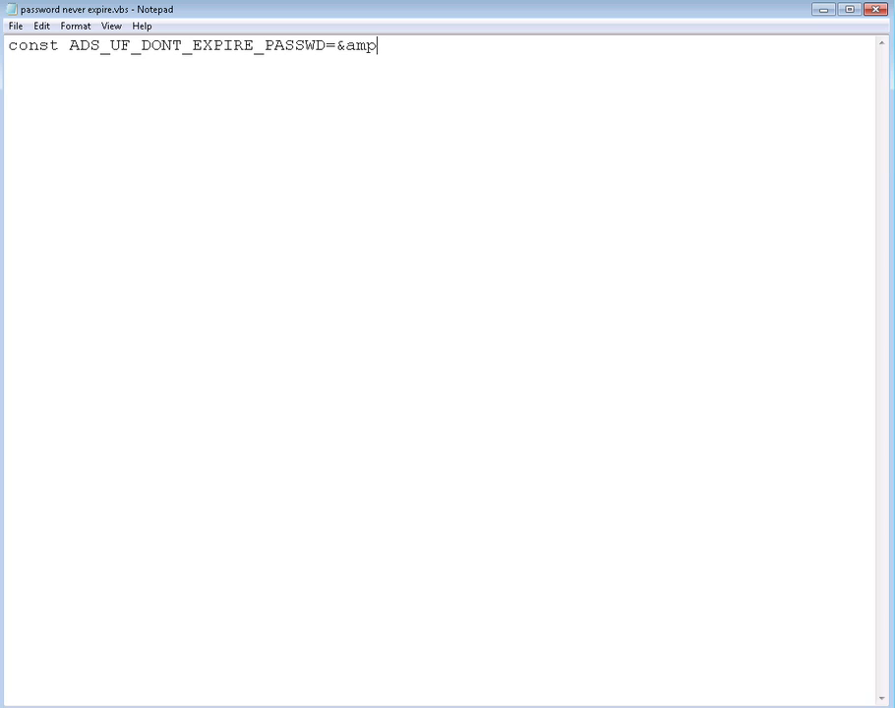
pyautogui.write(';1')
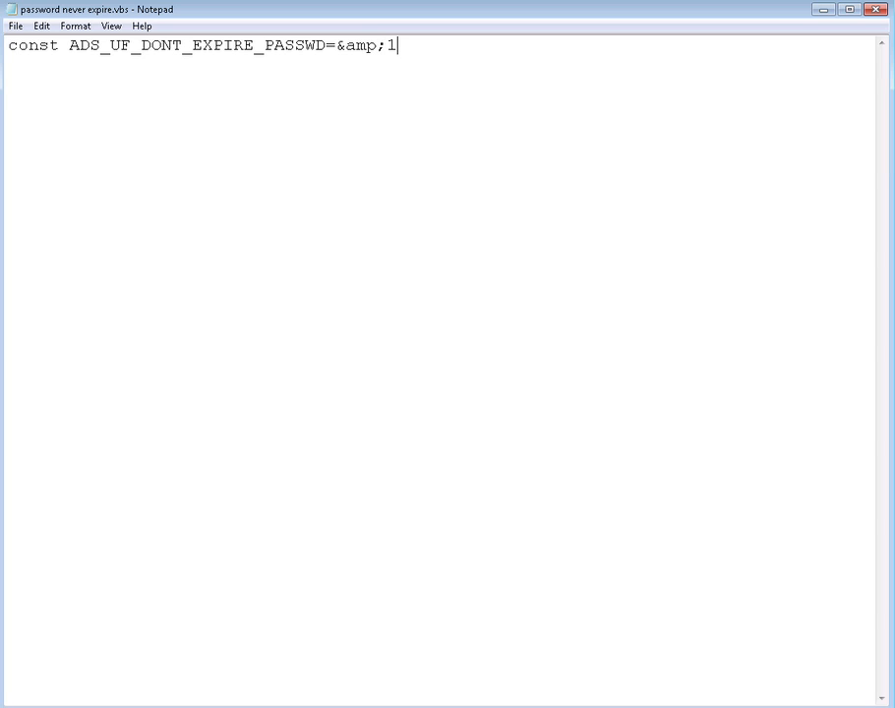
pyautogui.write('0000')
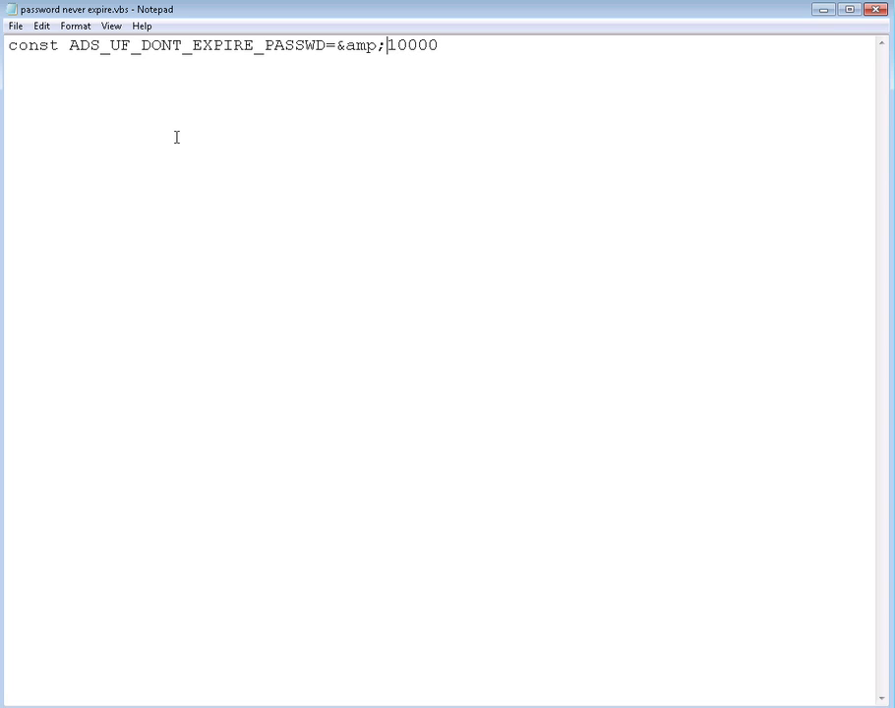
pyautogui.write('h')
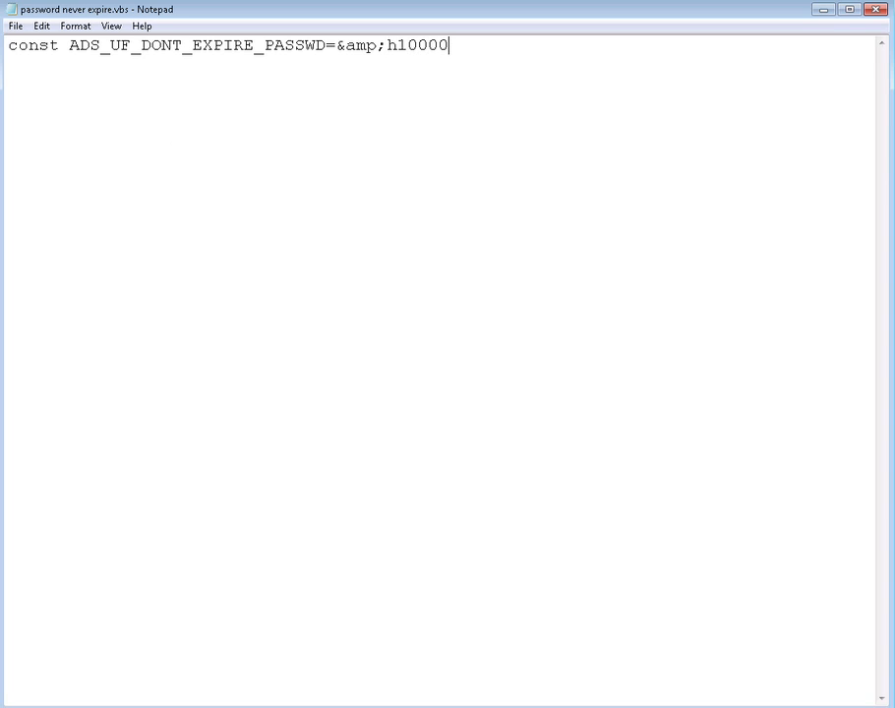
pyautogui.press('Enter')
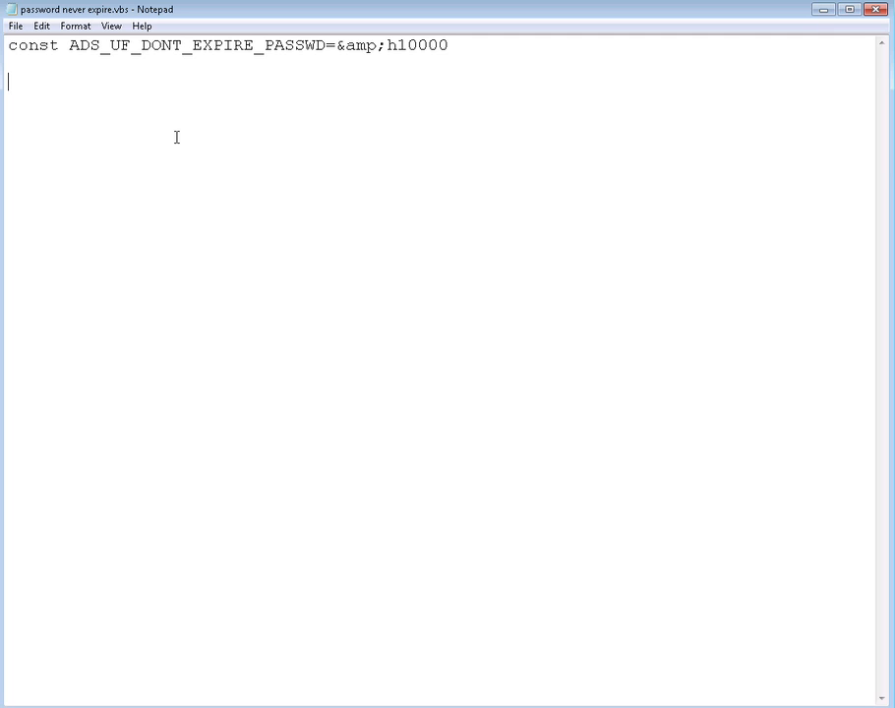
# Write set objUser=GetObject("") on the next line, fixing the stray letter in GetrObject
pyautogui.write('set')
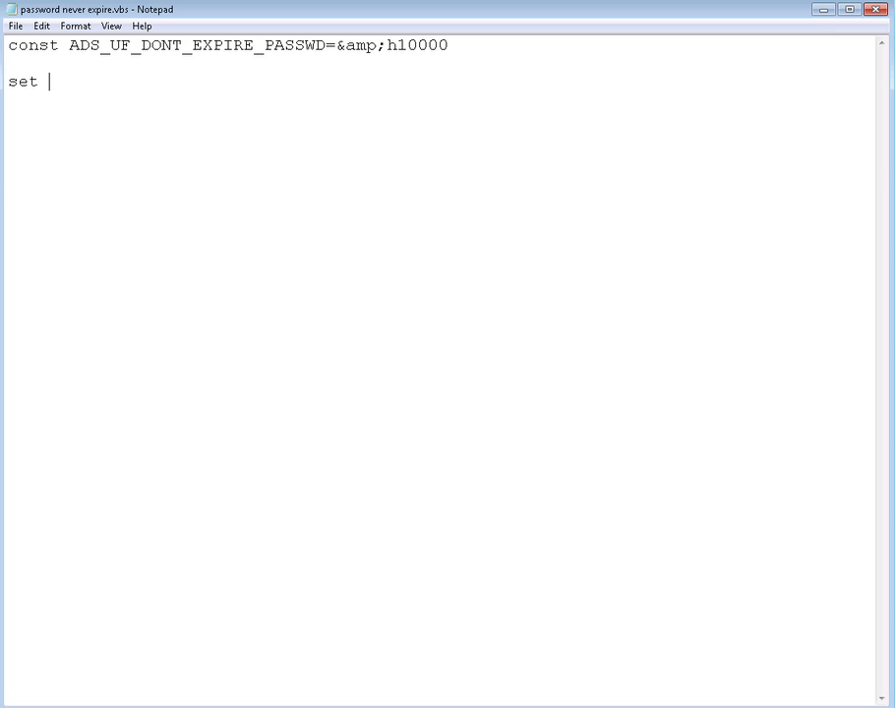
pyautogui.write('obn')
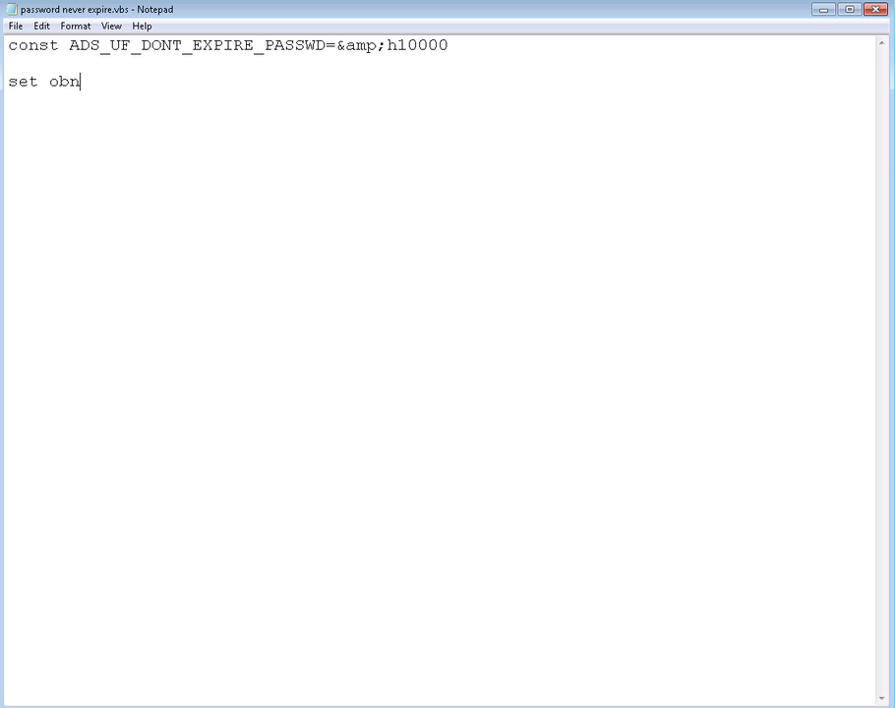
pyautogui.write('jU')
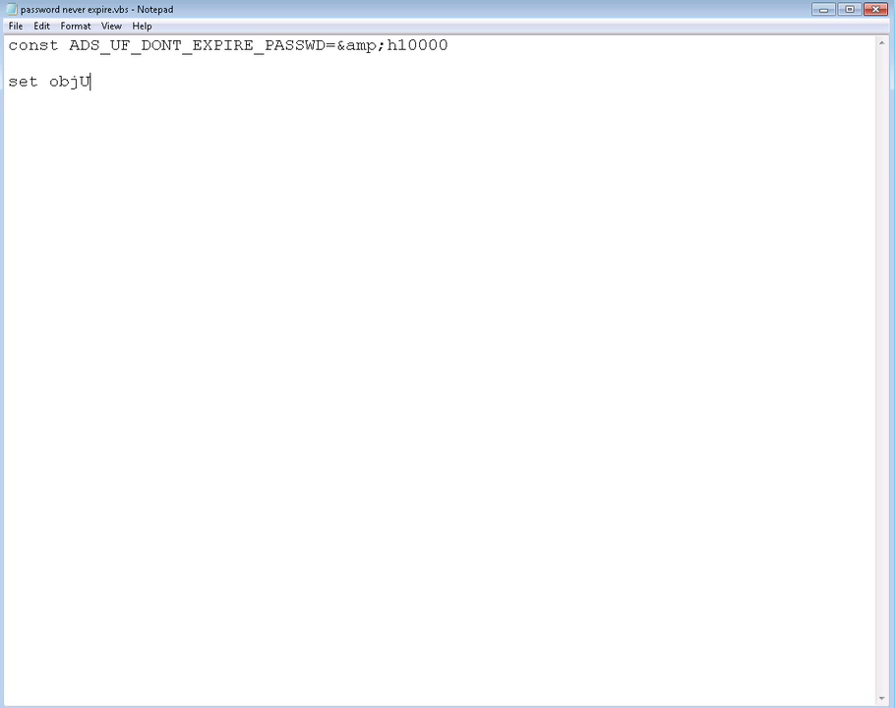
pyautogui.write('ser')
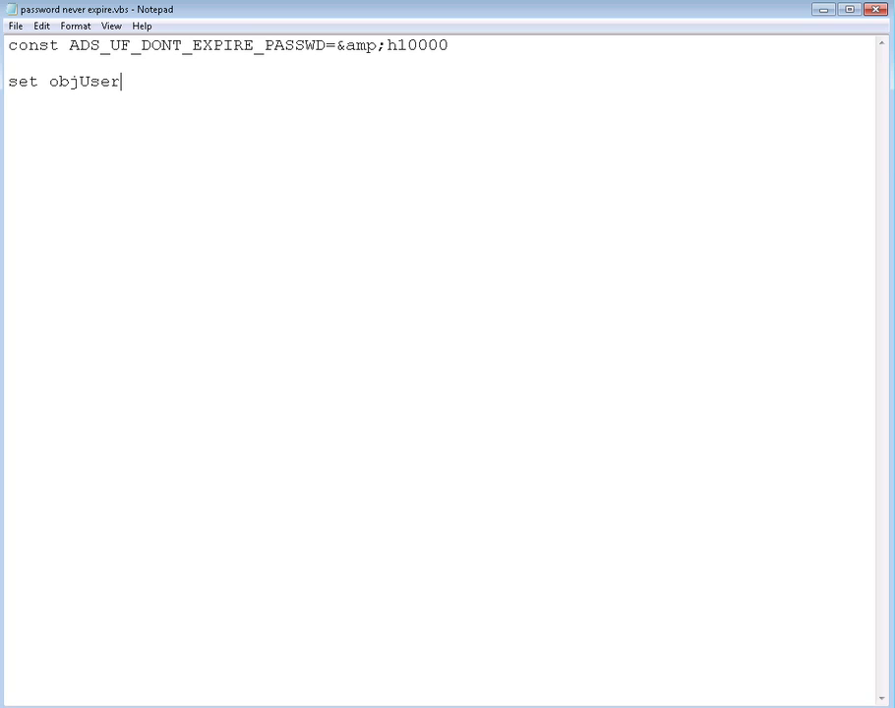
pyautogui.write('=')
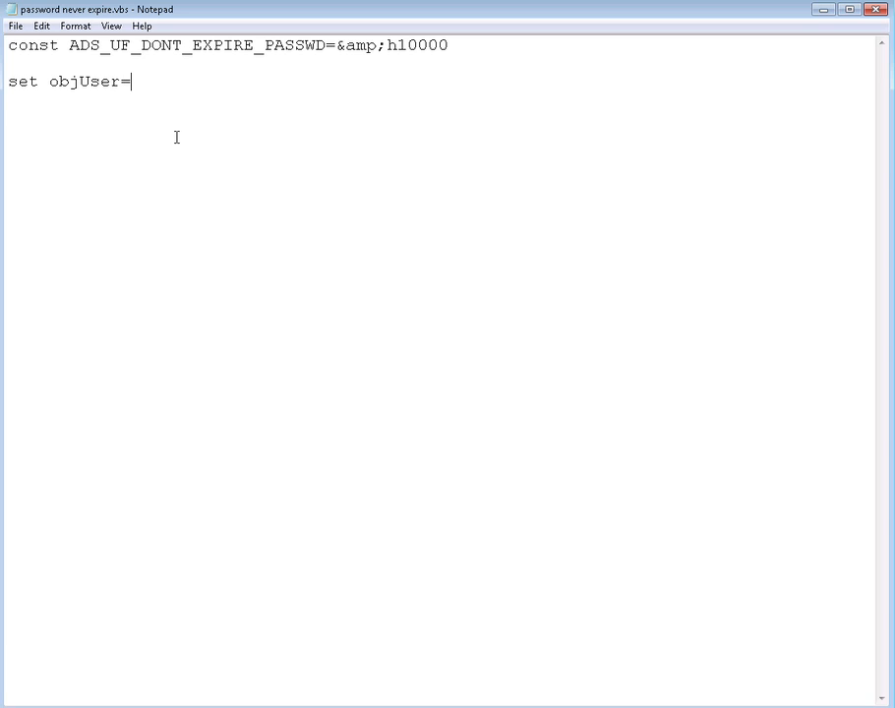
pyautogui.write('Getr')
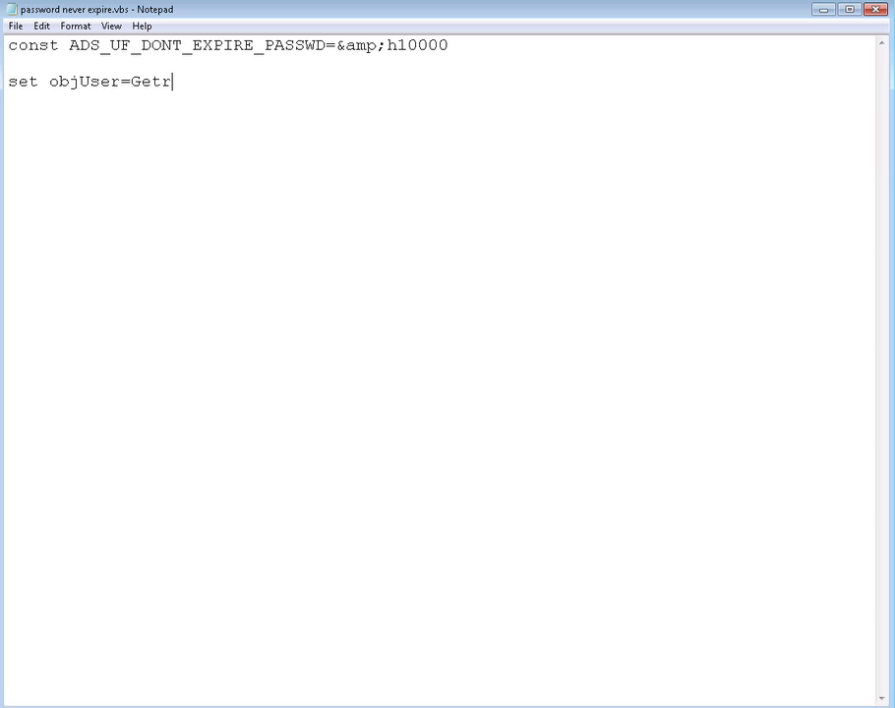
pyautogui.write('Object')
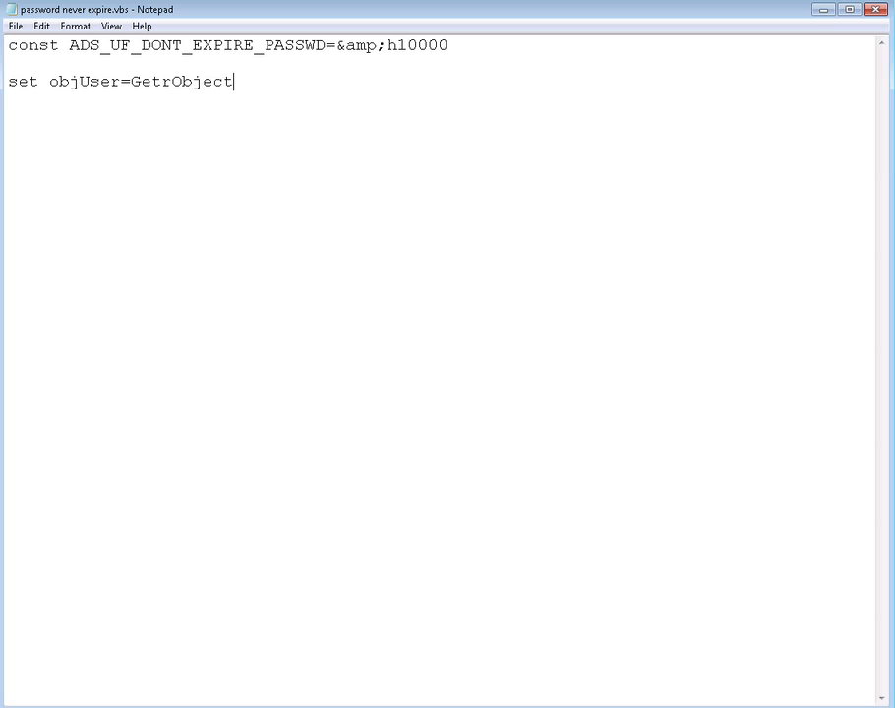
pyautogui.click(204, 82)
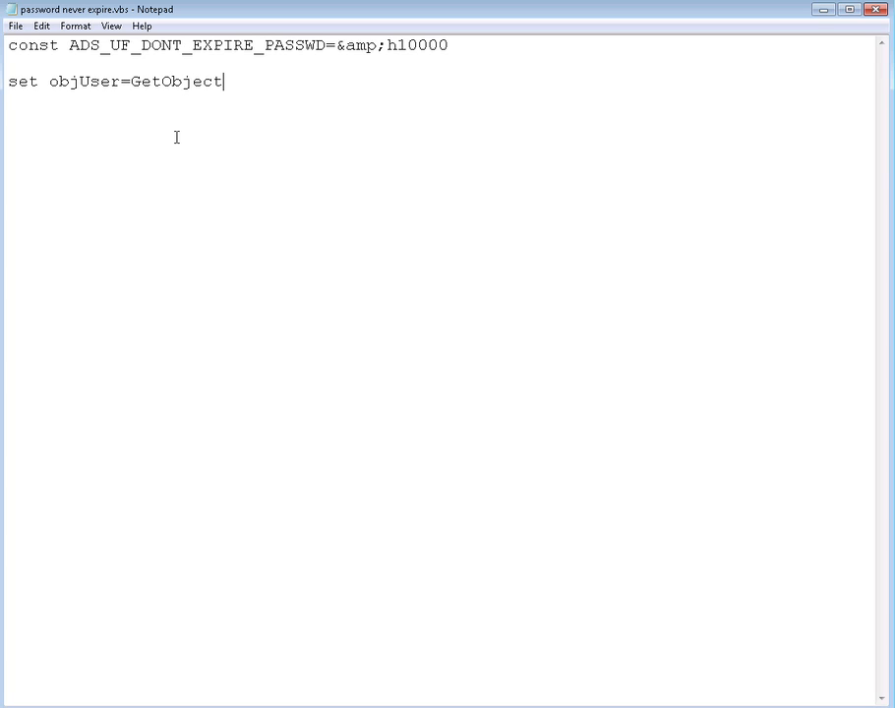
pyautogui.write('(')
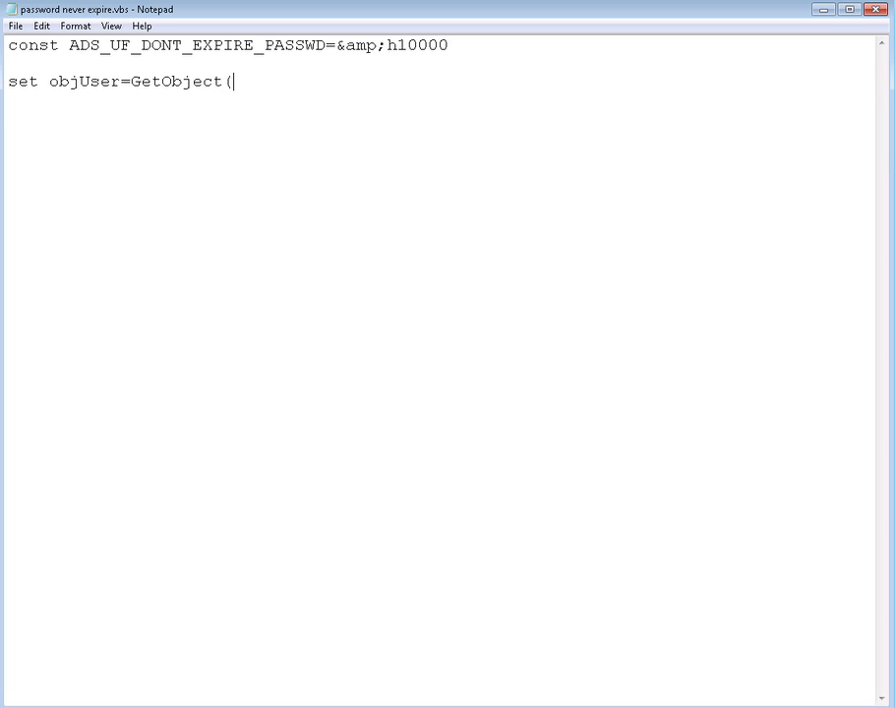
pyautogui.write('"")')
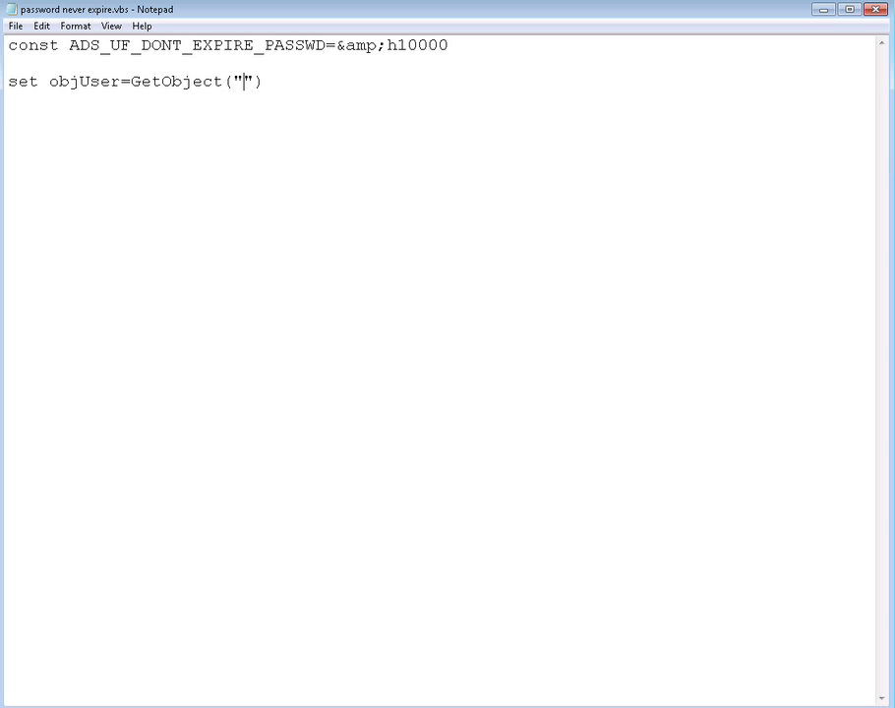
# Fill the quotes with LDAP://cn=_test,ou=testOU,dc=testdomain,dc=testdomainparrent,dc=com
pyautogui.write('LDAP')
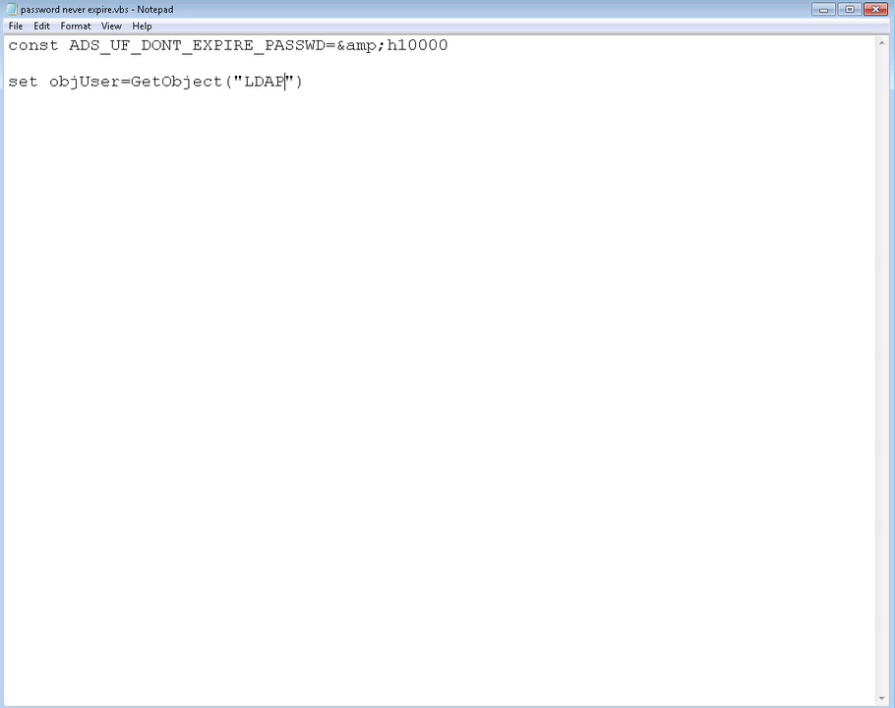
pyautogui.write('://')
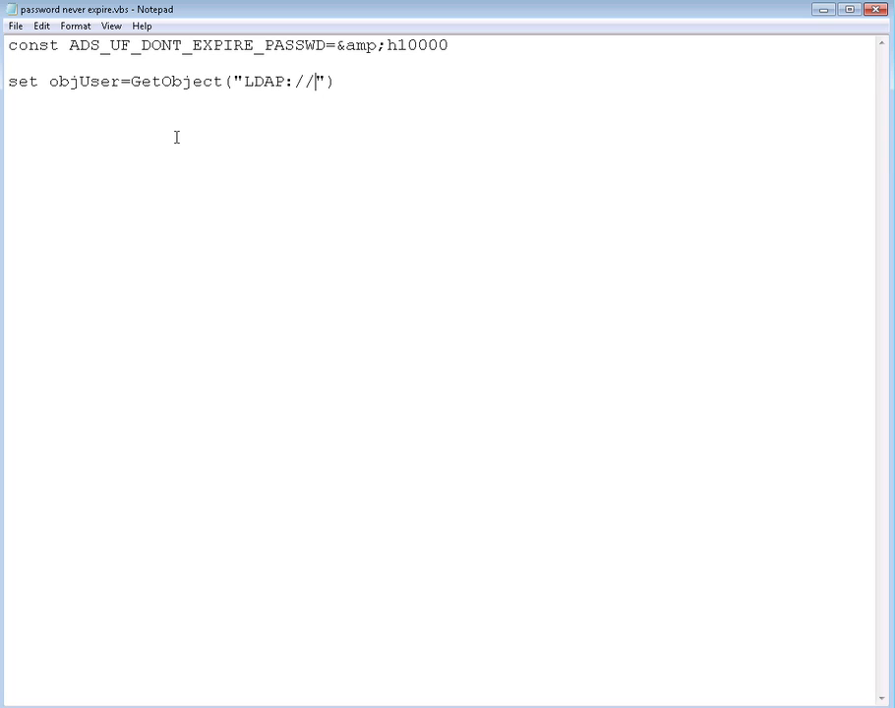
pyautogui.write('cn=')
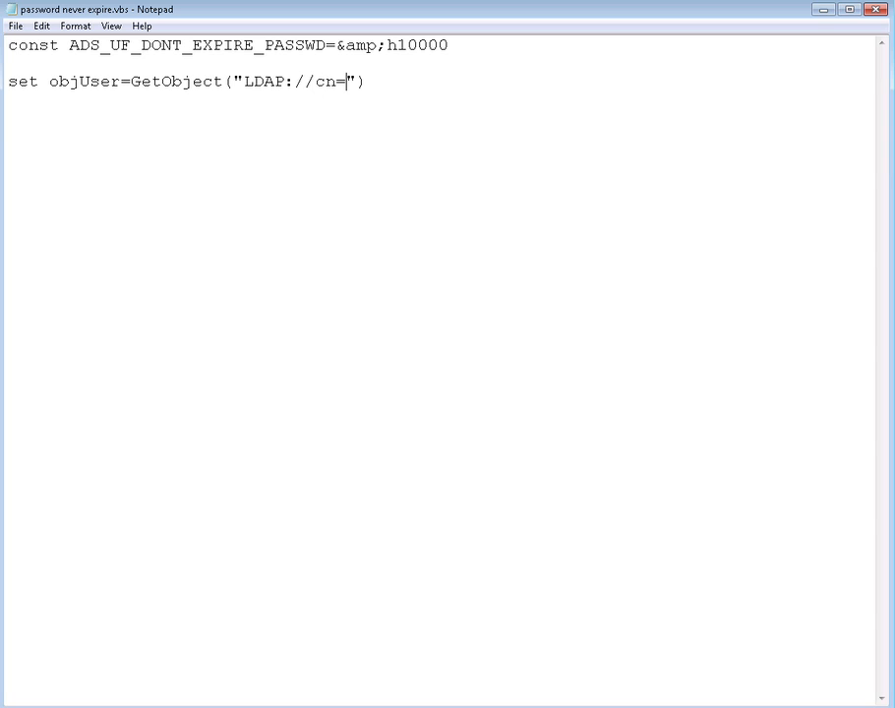
pyautogui.write('_test')
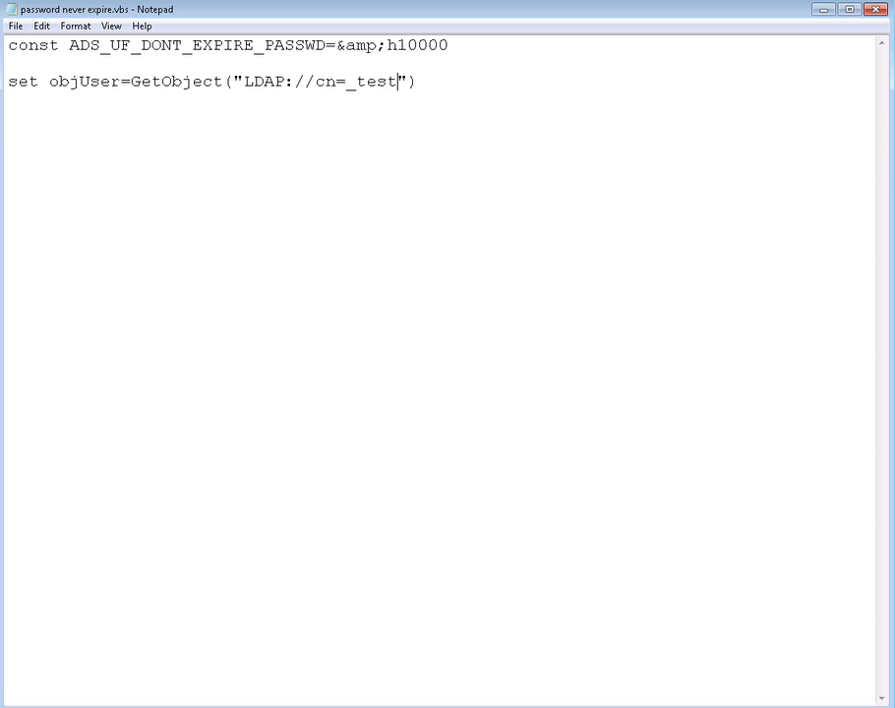
pyautogui.moveTo(177, 138)
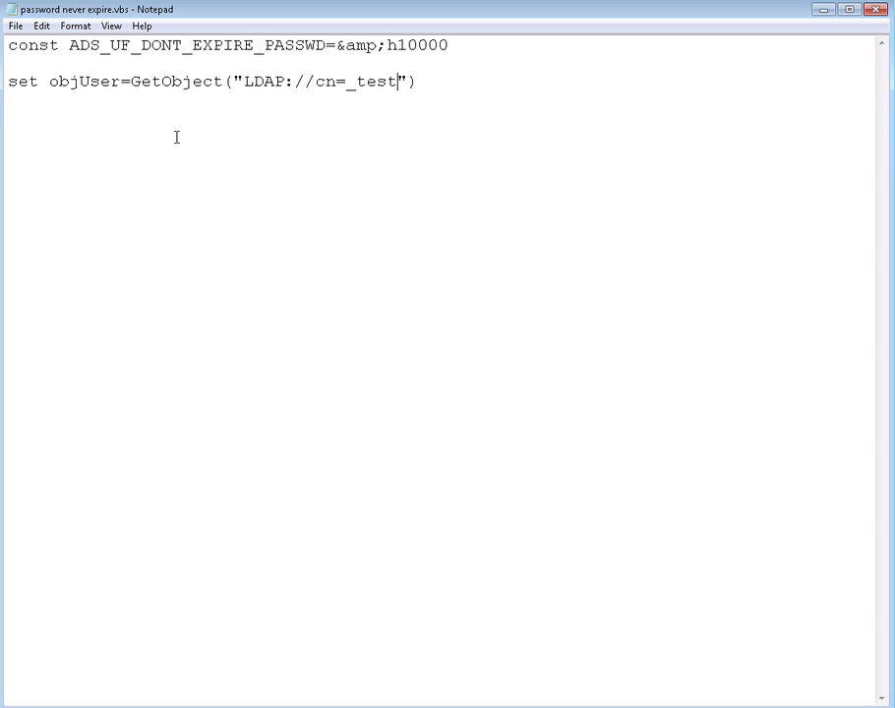
pyautogui.write(',')
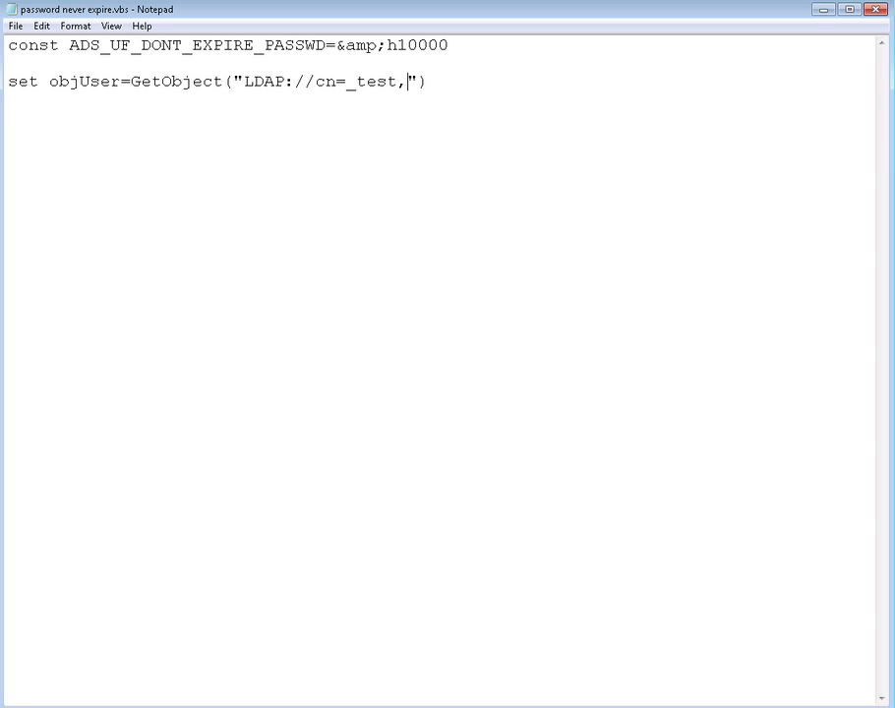
pyautogui.write('ou')
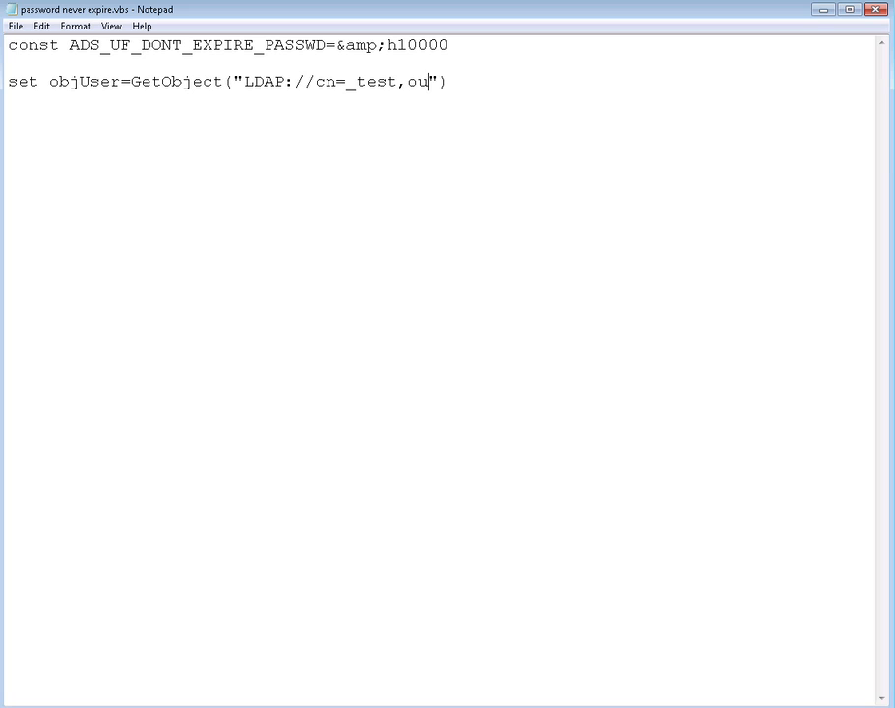
pyautogui.write('=test')
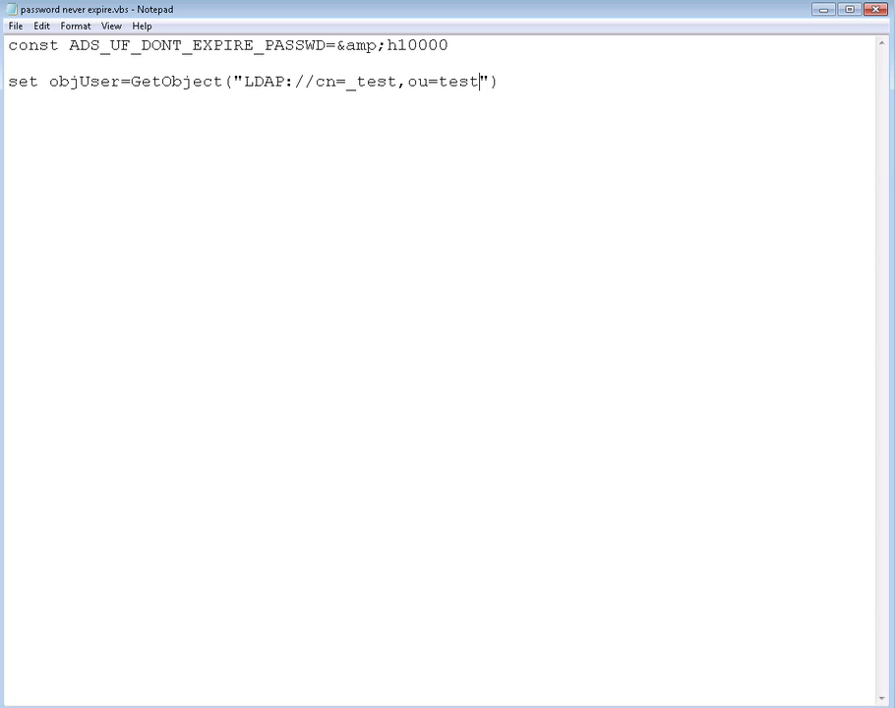
pyautogui.write('OU')
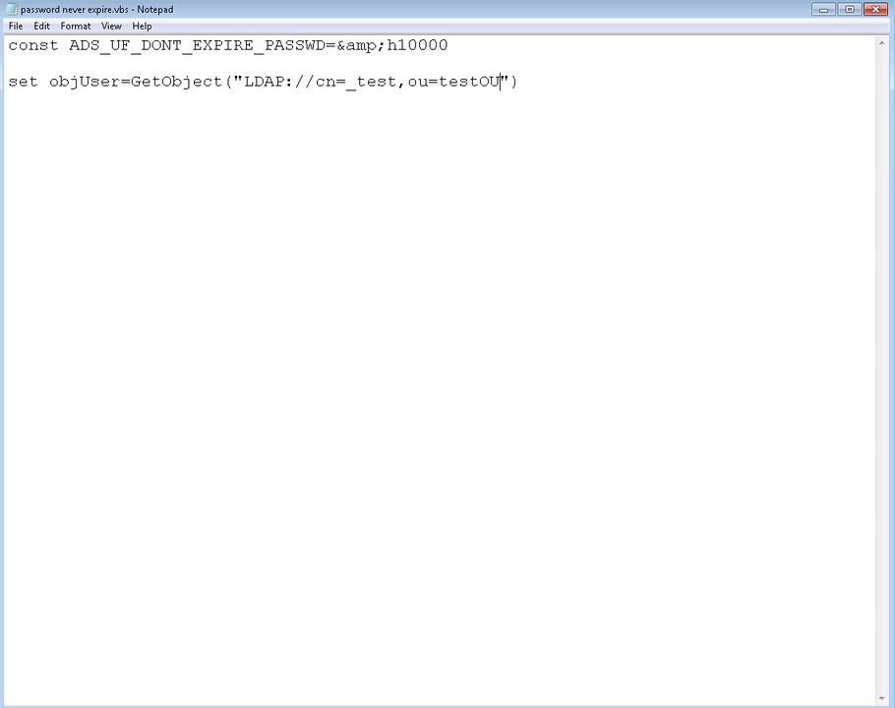
pyautogui.write(',')
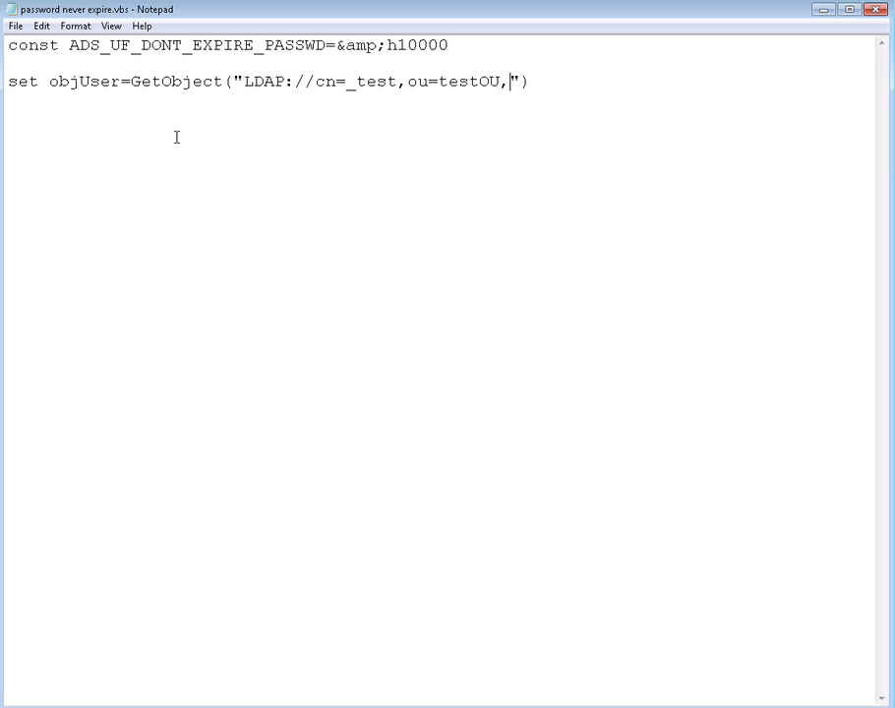
pyautogui.write('dc=')
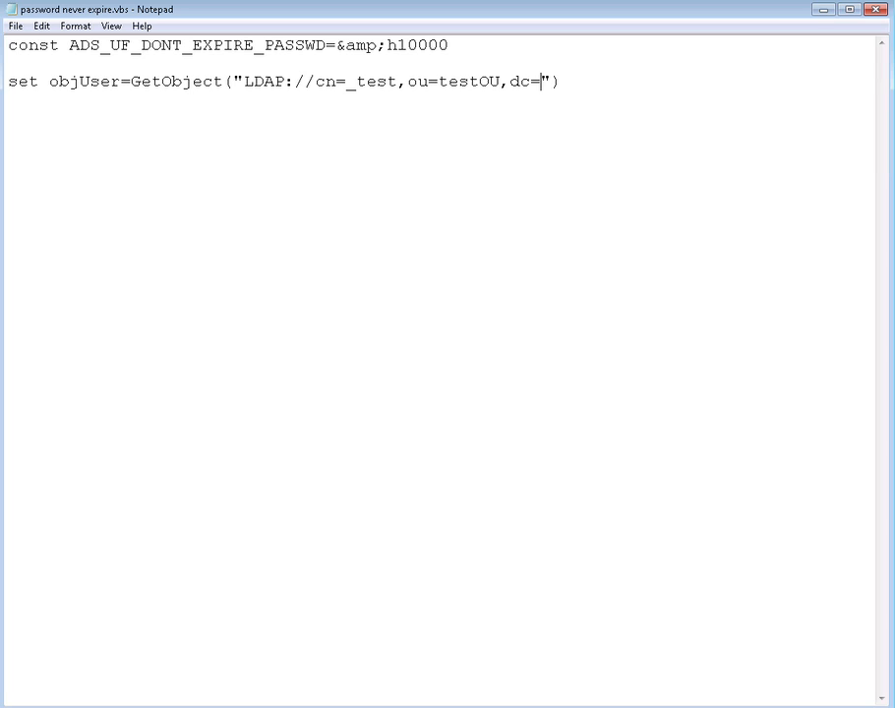
pyautogui.write('testdomain')
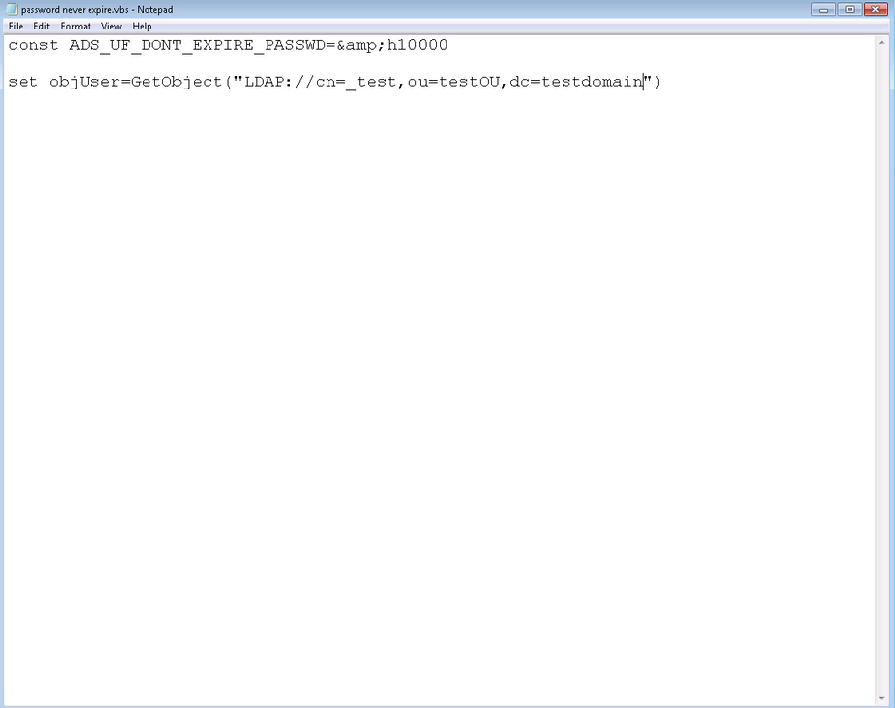
pyautogui.write(',dc=testdomainparrent,dc=')
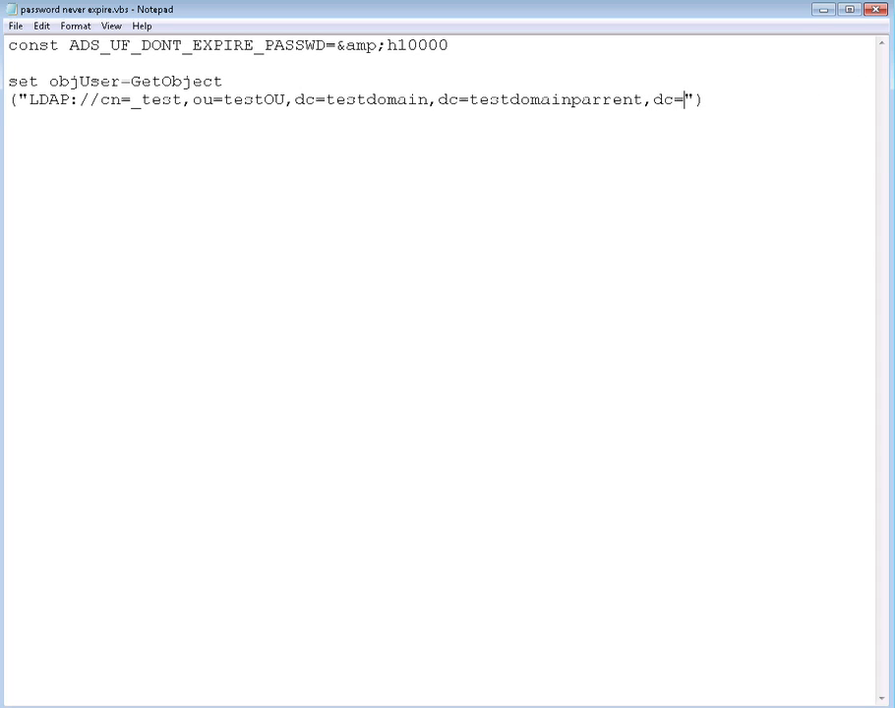
pyautogui.write('com')
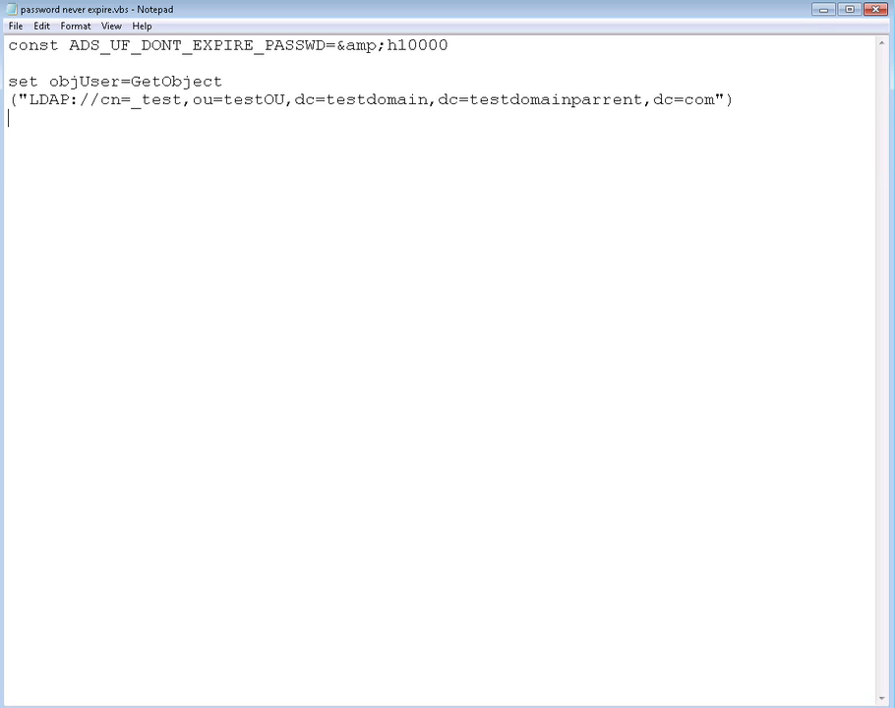
pyautogui.moveTo(749, 102)
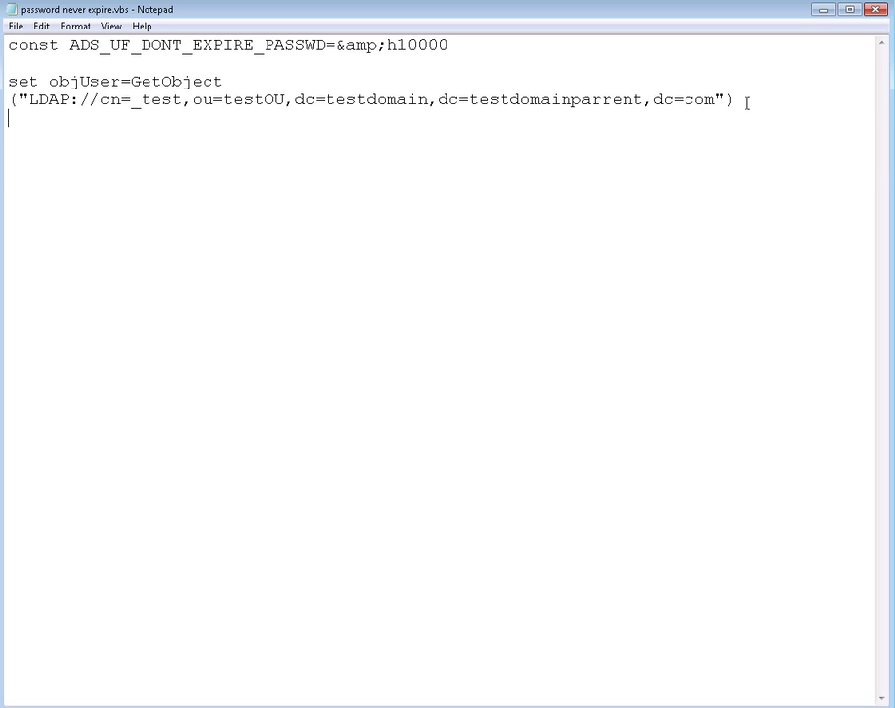
# Write the line intUAC=objUser.Get("userAccountControl")
pyautogui.write('intUA')
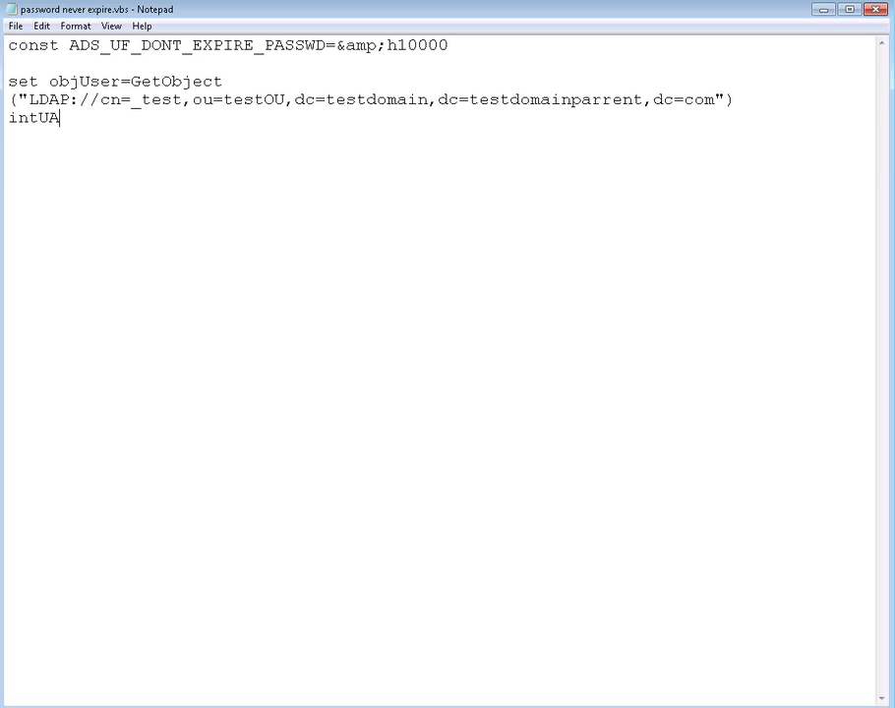
pyautogui.write('C')
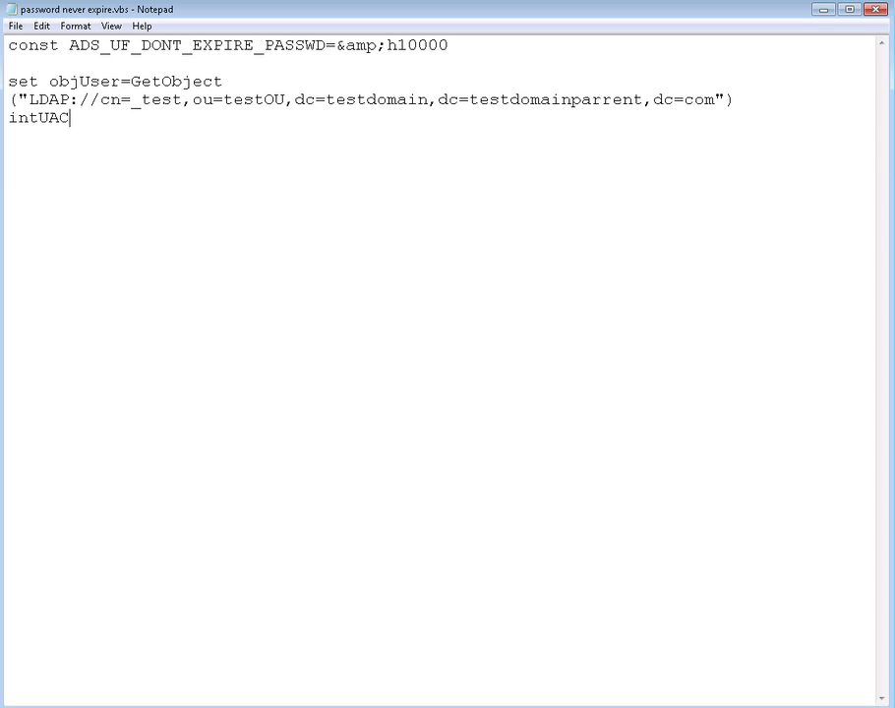
pyautogui.write('=obj')
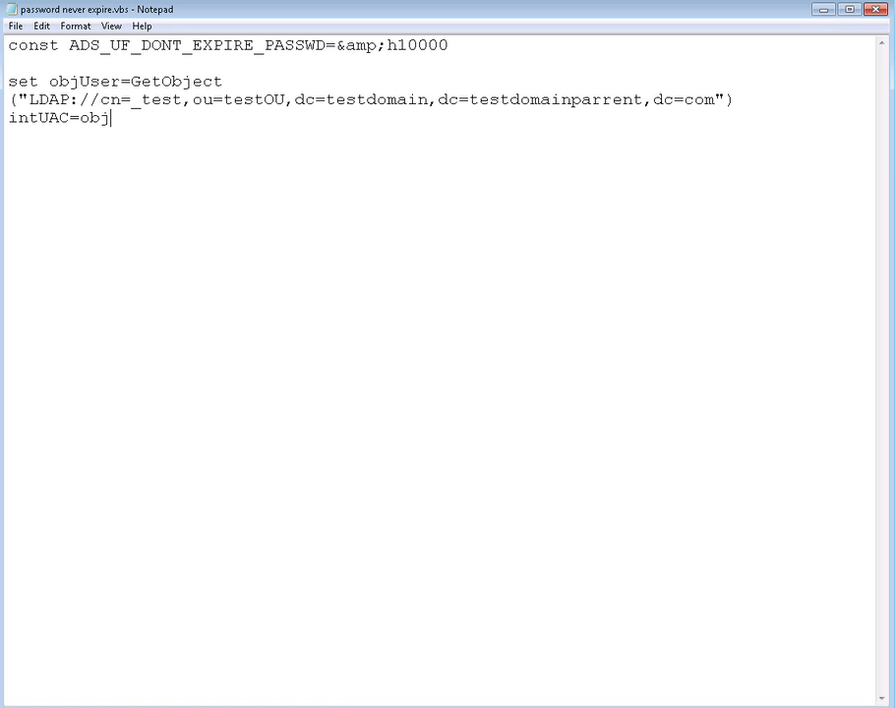
pyautogui.write('User')
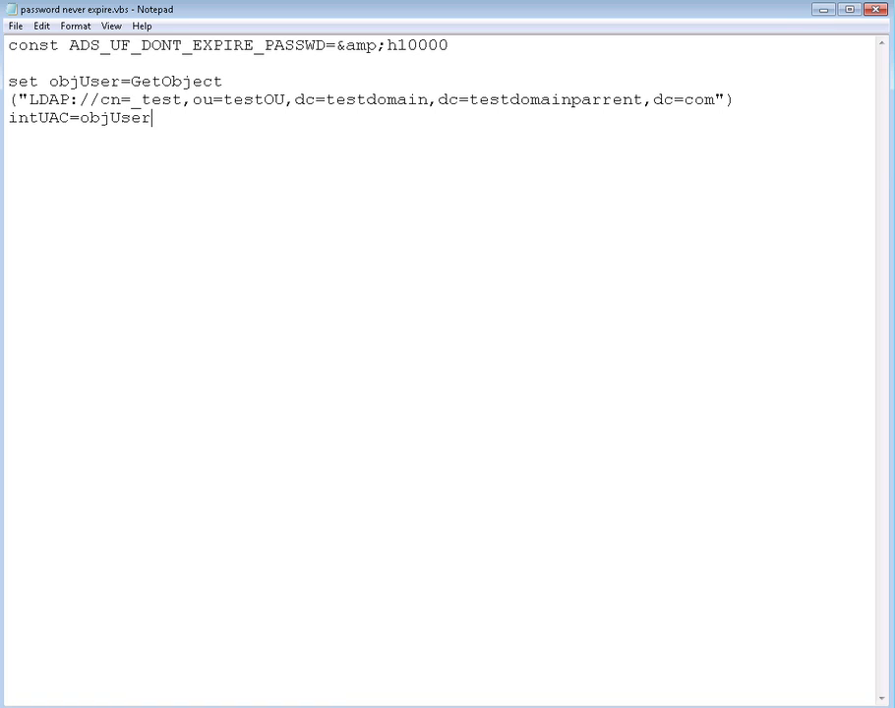
pyautogui.write('.')
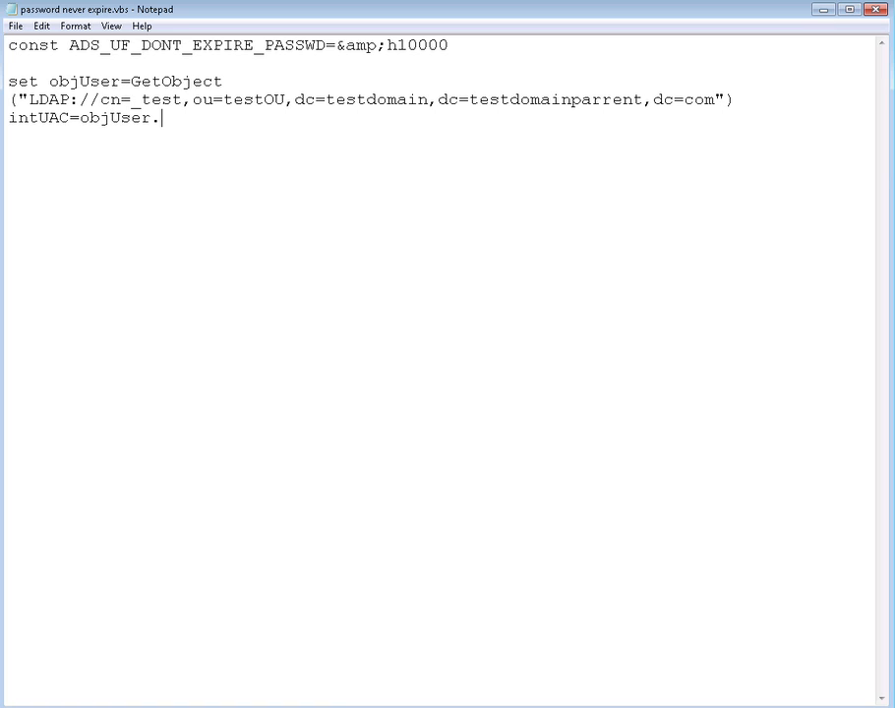
pyautogui.write('Get')
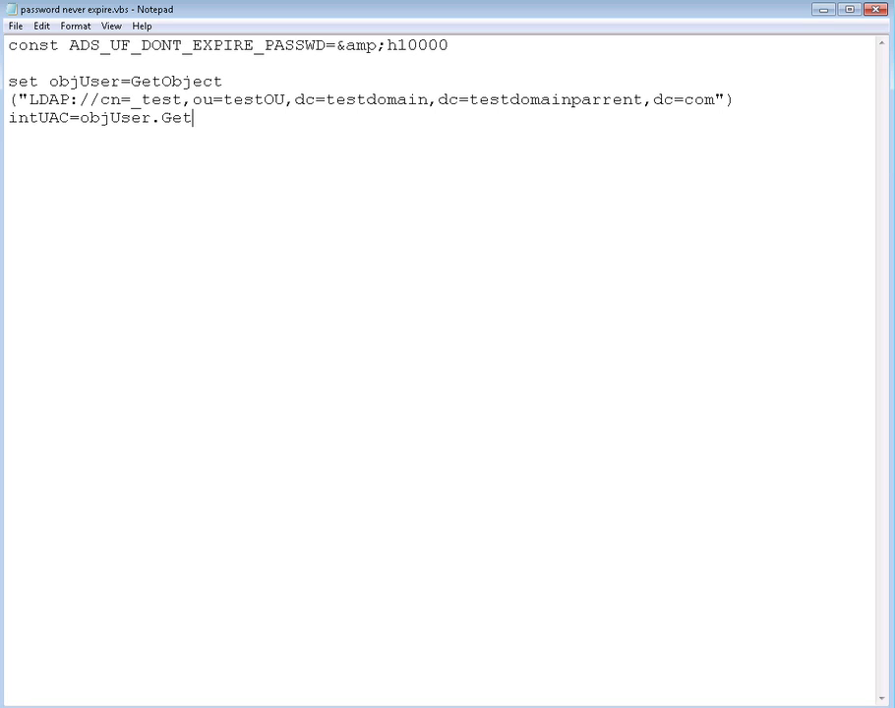
pyautogui.write('()')
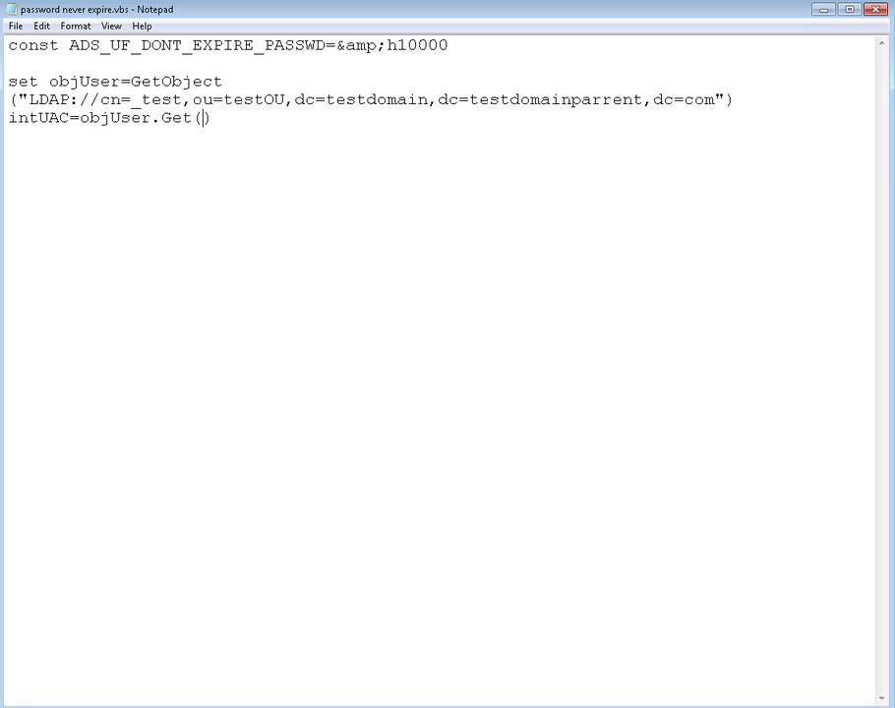
pyautogui.write('""')
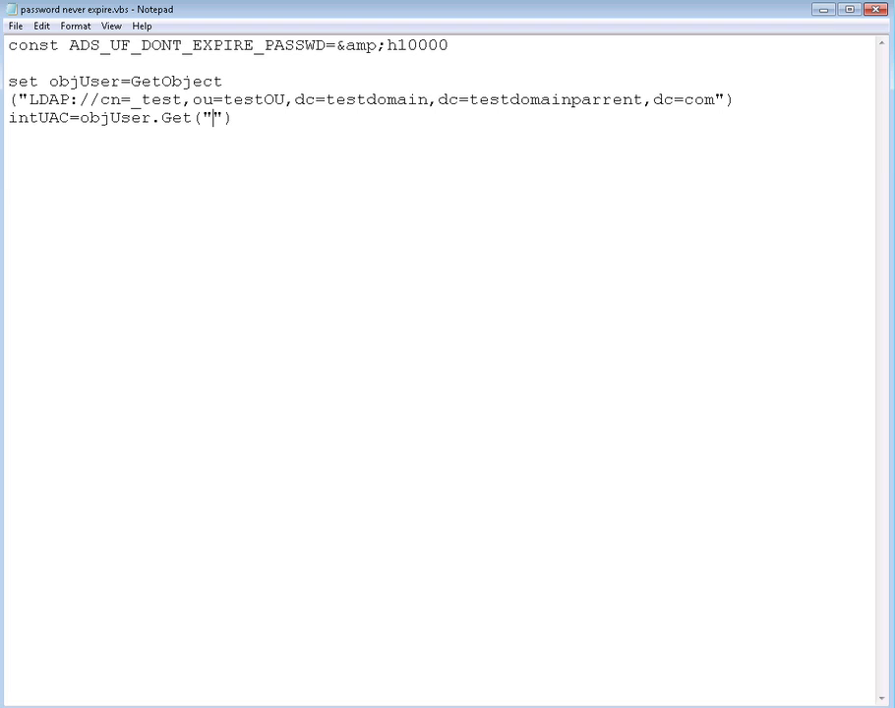
pyautogui.write('user')
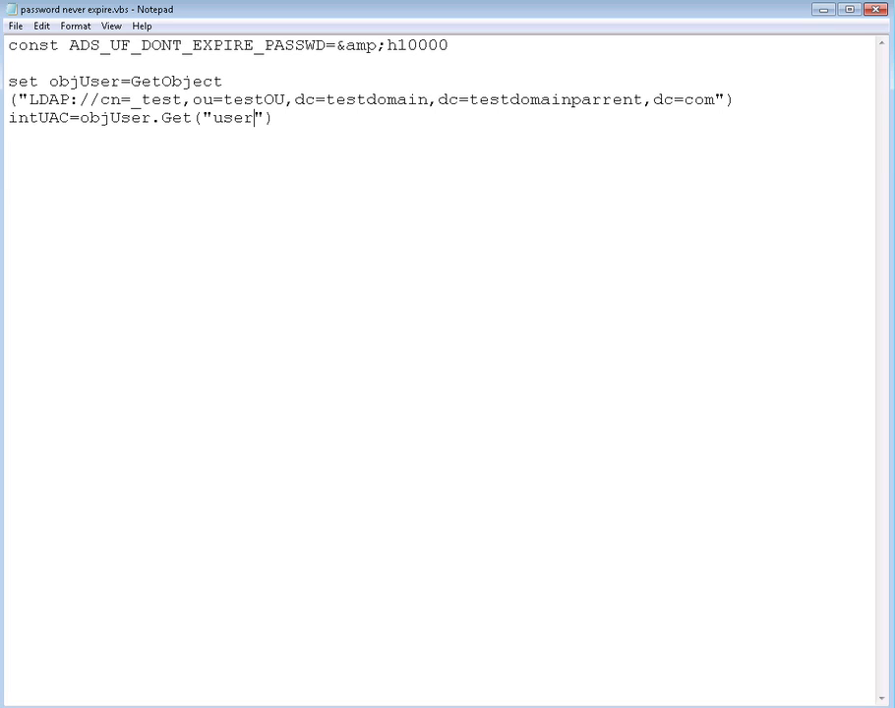
pyautogui.write('Account')
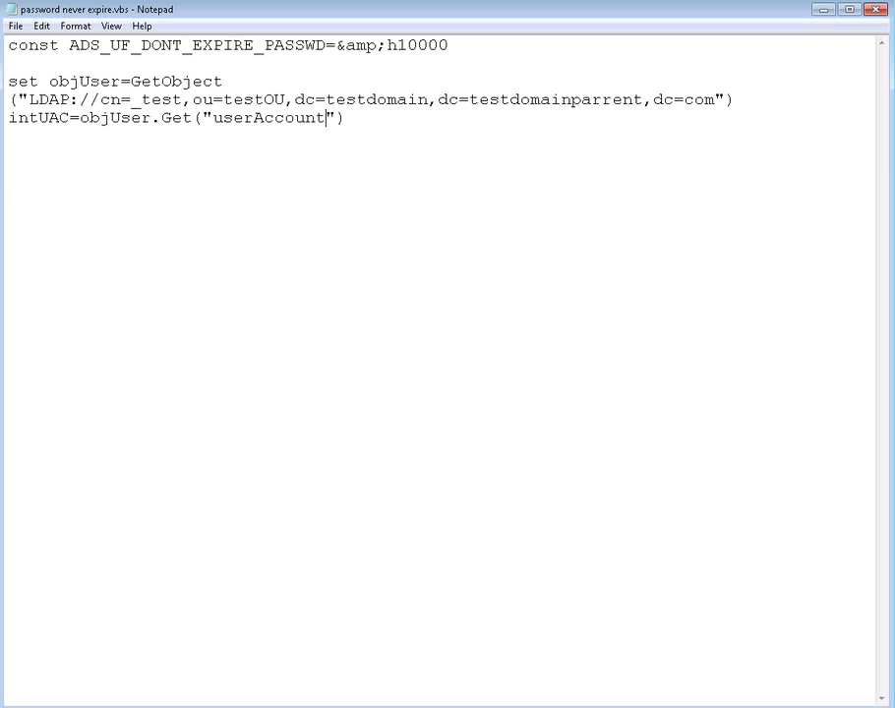
pyautogui.write('Control')
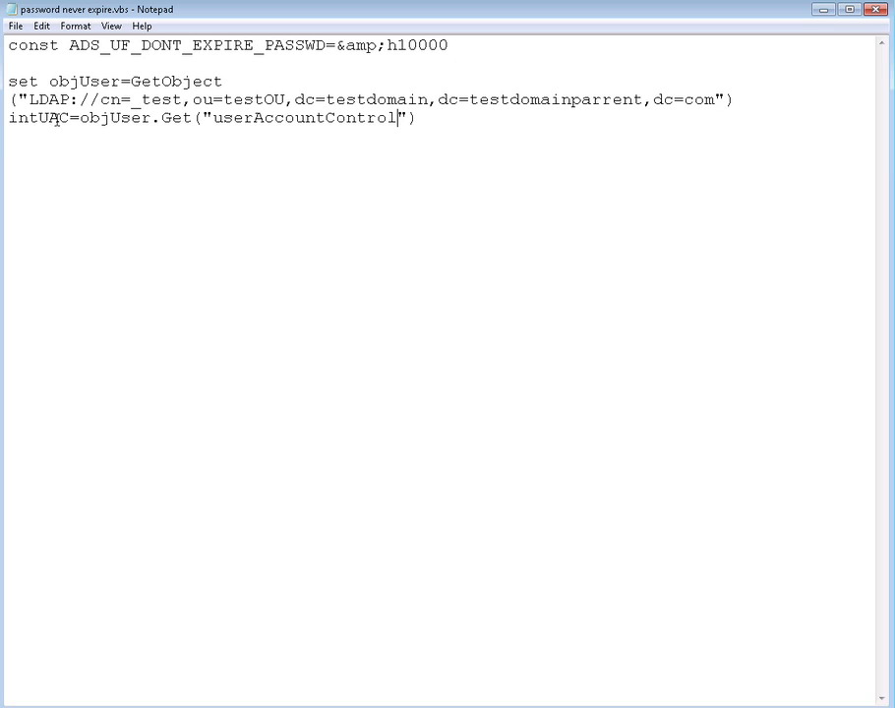
pyautogui.doubleClick(110, 122)
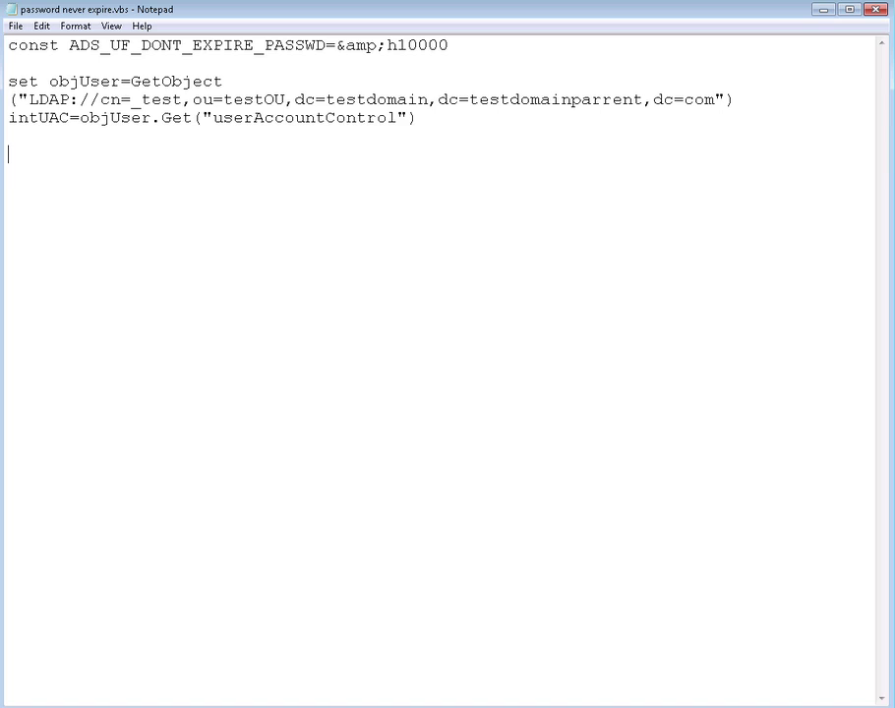
pyautogui.moveTo(440, 126)
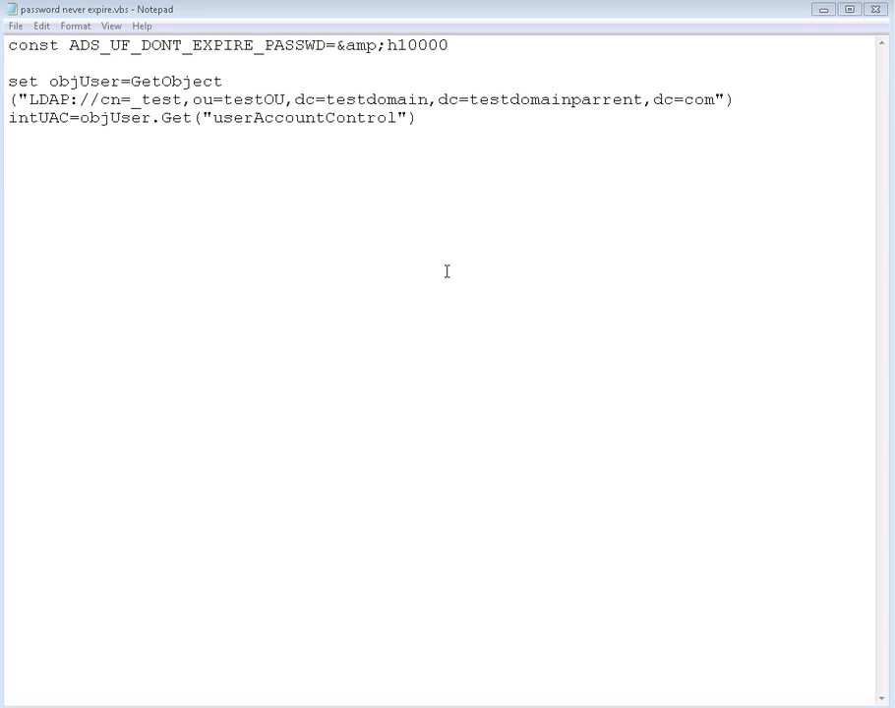
pyautogui.moveTo(512, 196)
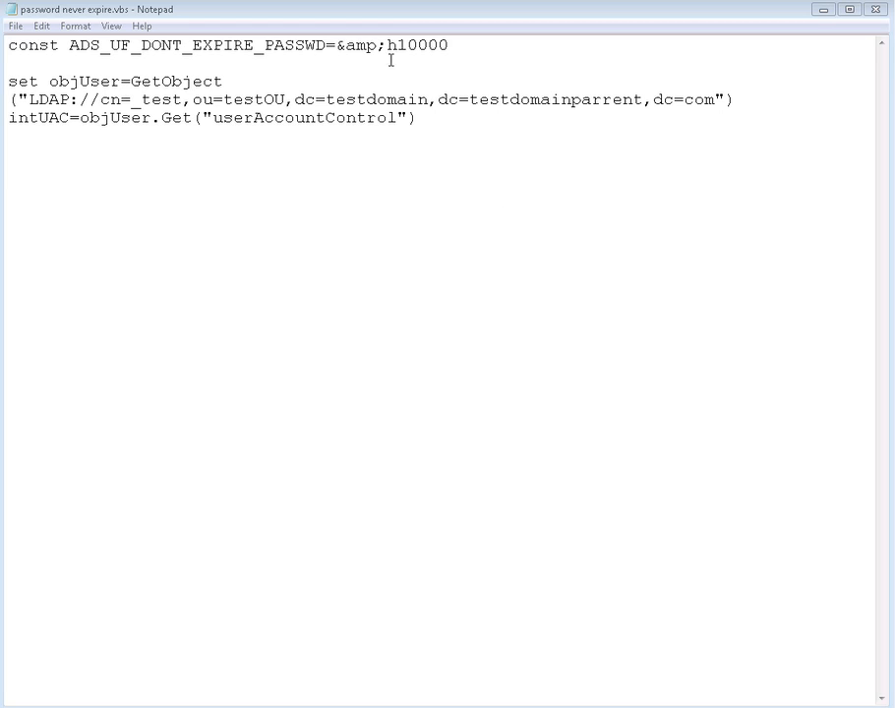
pyautogui.moveTo(419, 51)
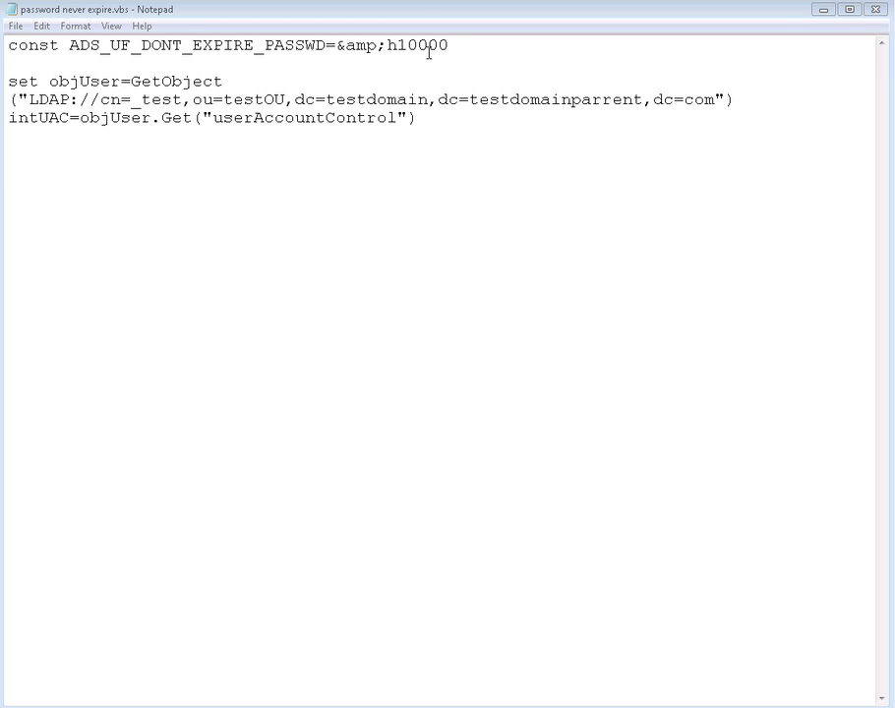
pyautogui.moveTo(460, 167)
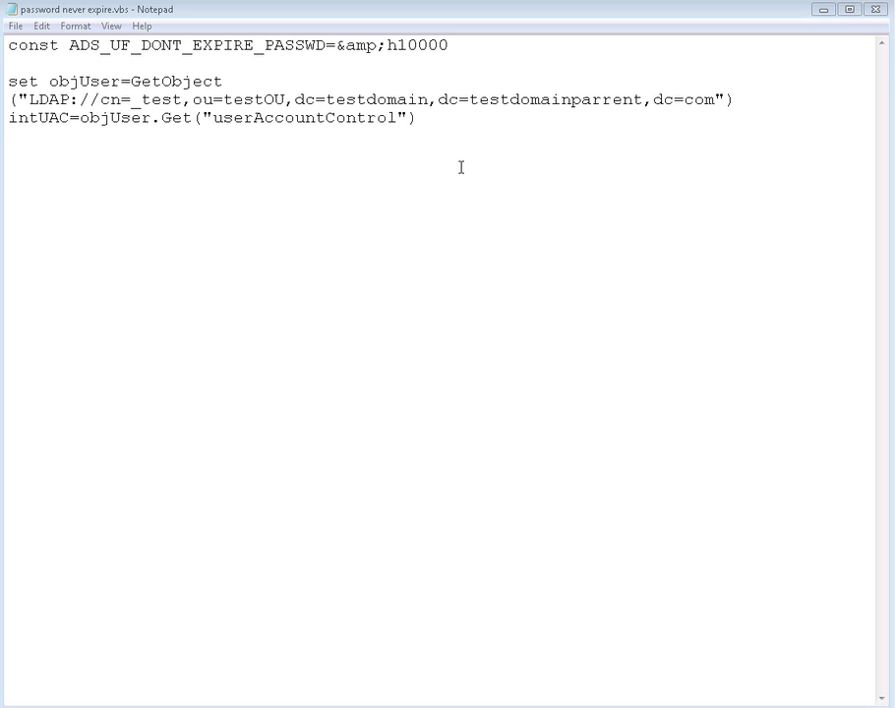
pyautogui.moveTo(474, 177)
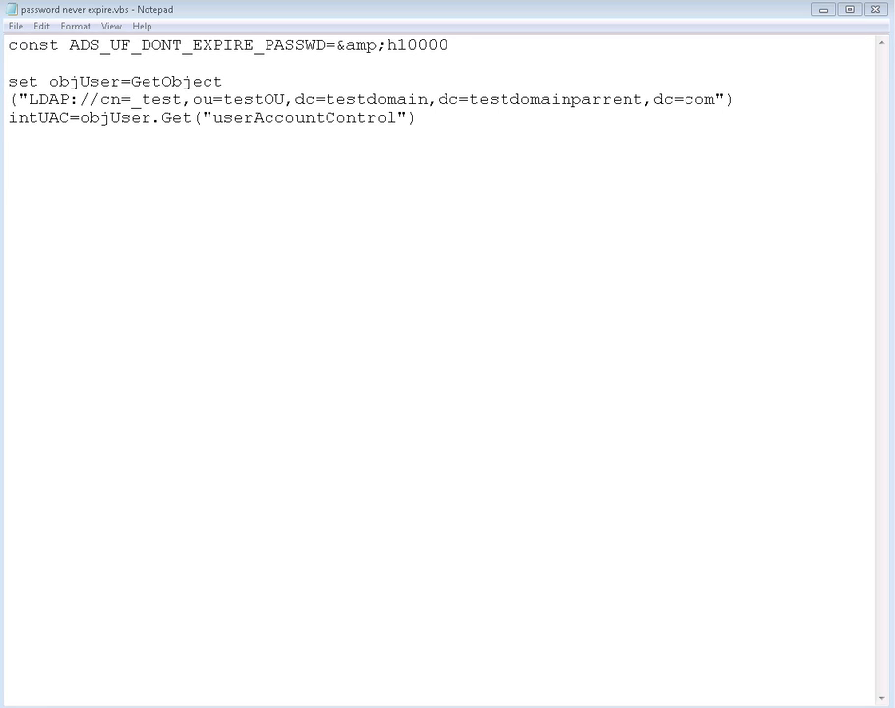
pyautogui.moveTo(543, 313)
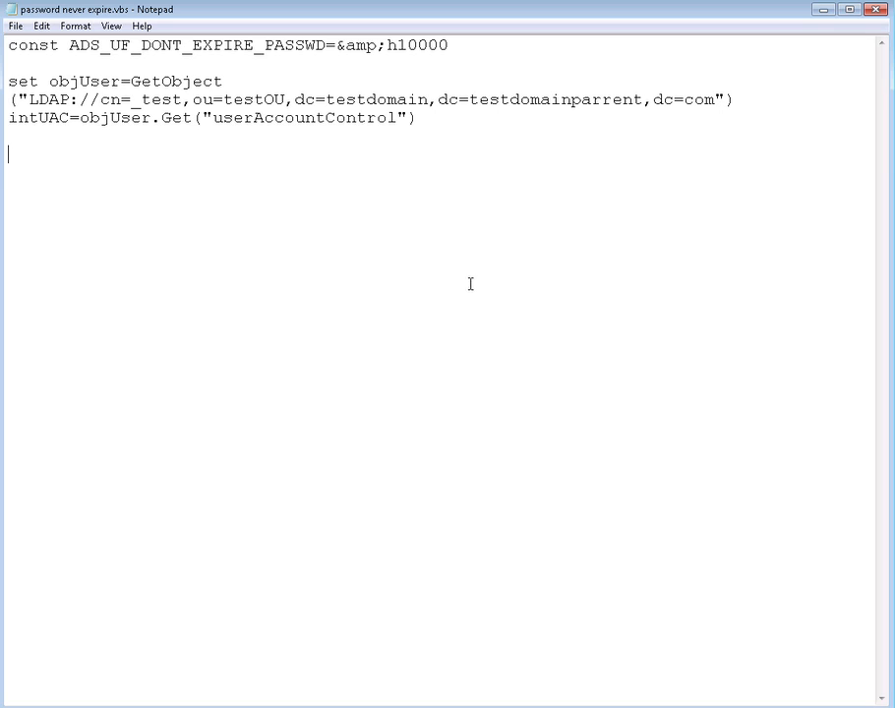
pyautogui.moveTo(159, 157)
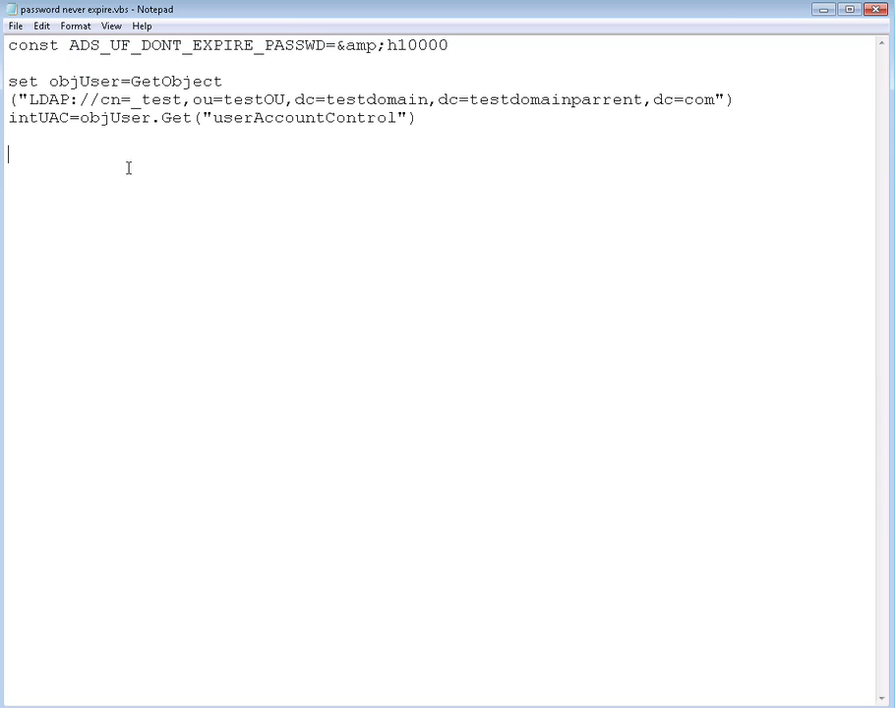
# Write the line if ADS_UF_DONT_EXPIRE_PASSWD and intUAC then and move to the next line
pyautogui.write('if')
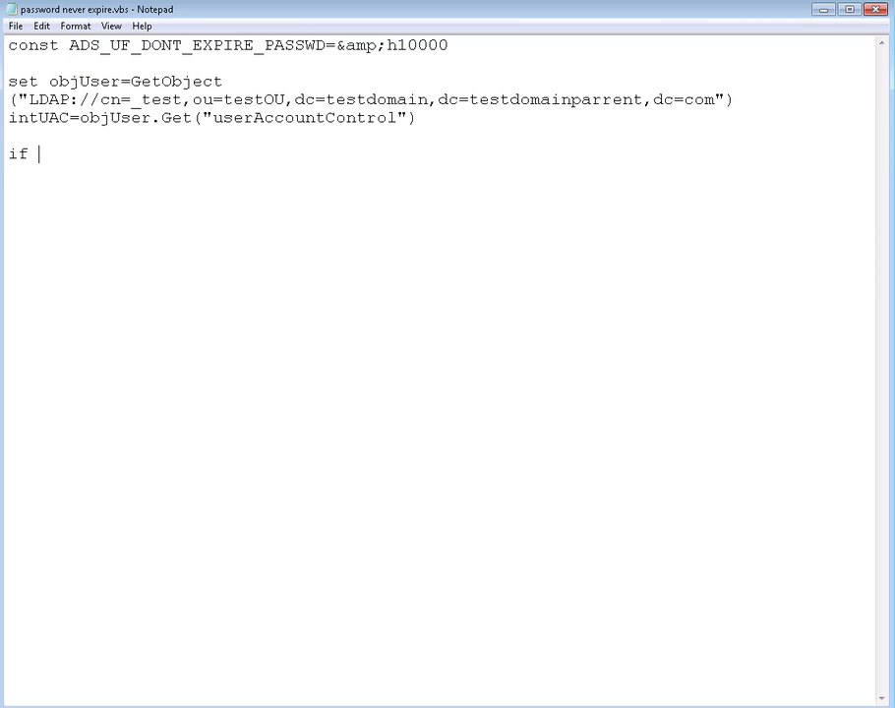
pyautogui.write('ADS_UF_DONT_EXPIRE_PASSWD')
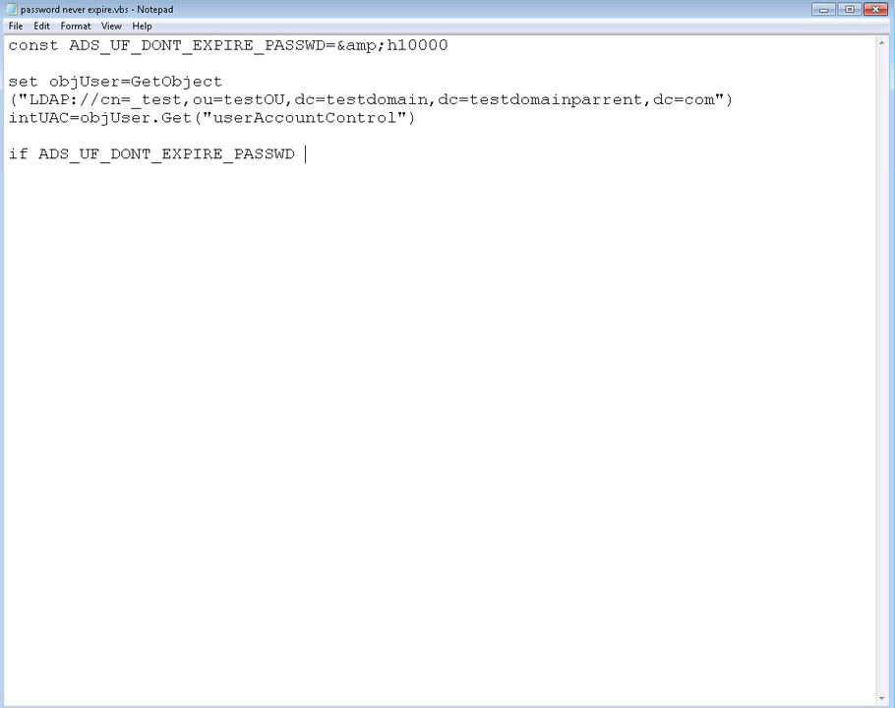
pyautogui.write('and')
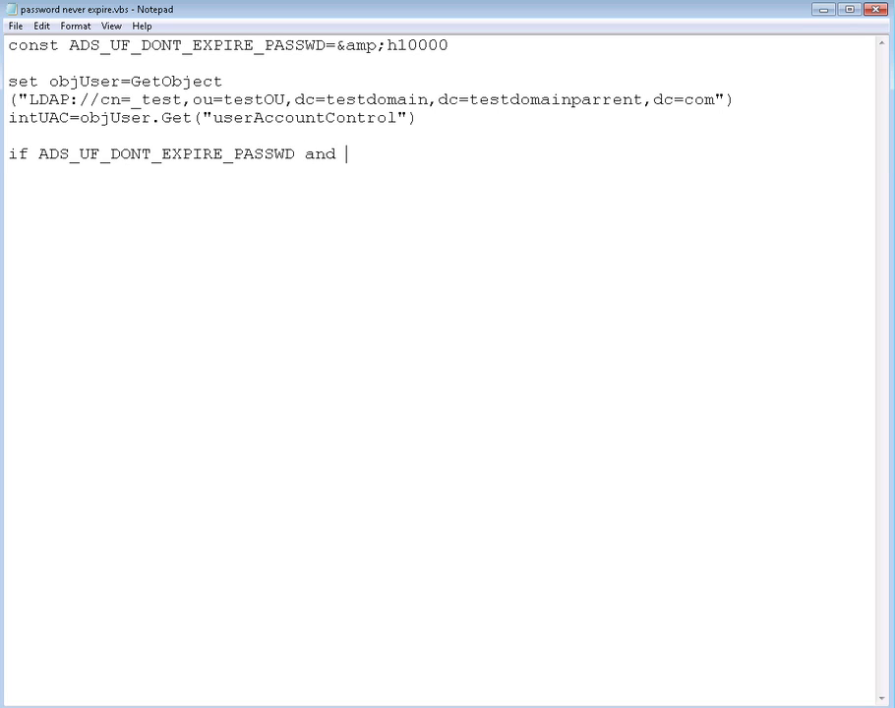
pyautogui.write('INT')
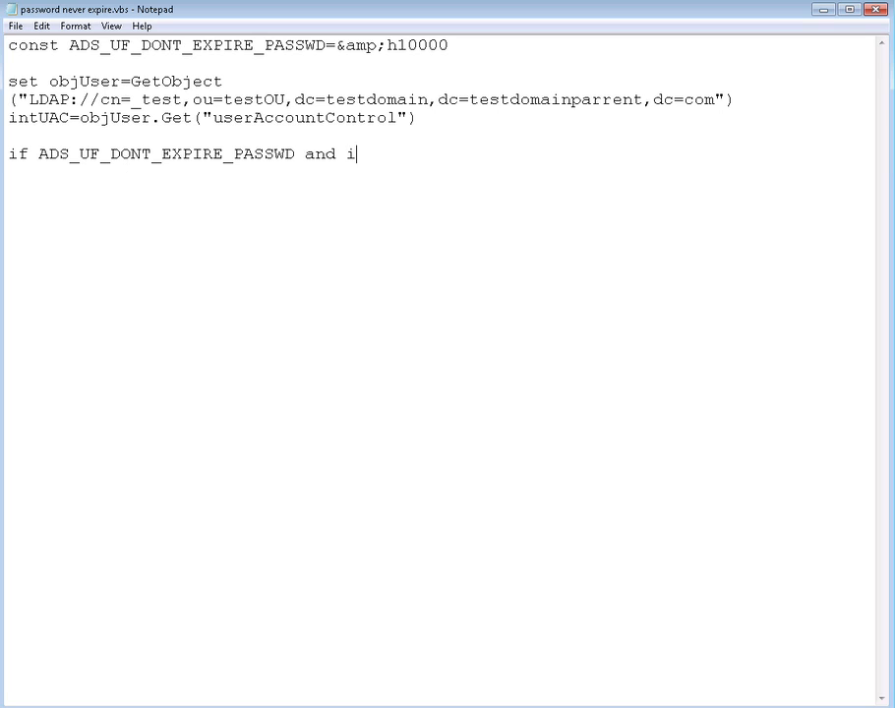
pyautogui.write('nt')
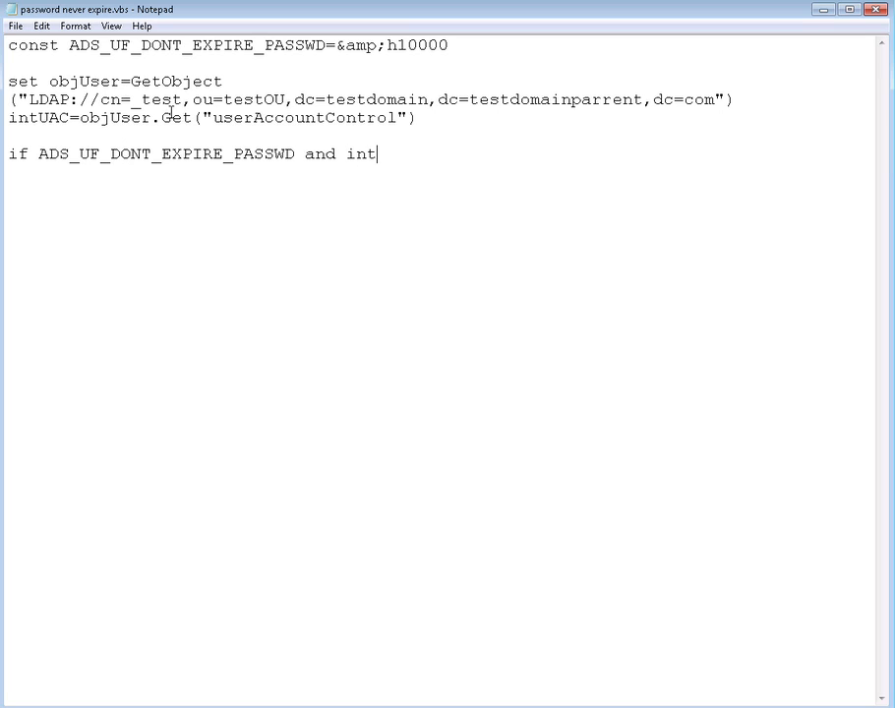
pyautogui.moveTo(425, 27)
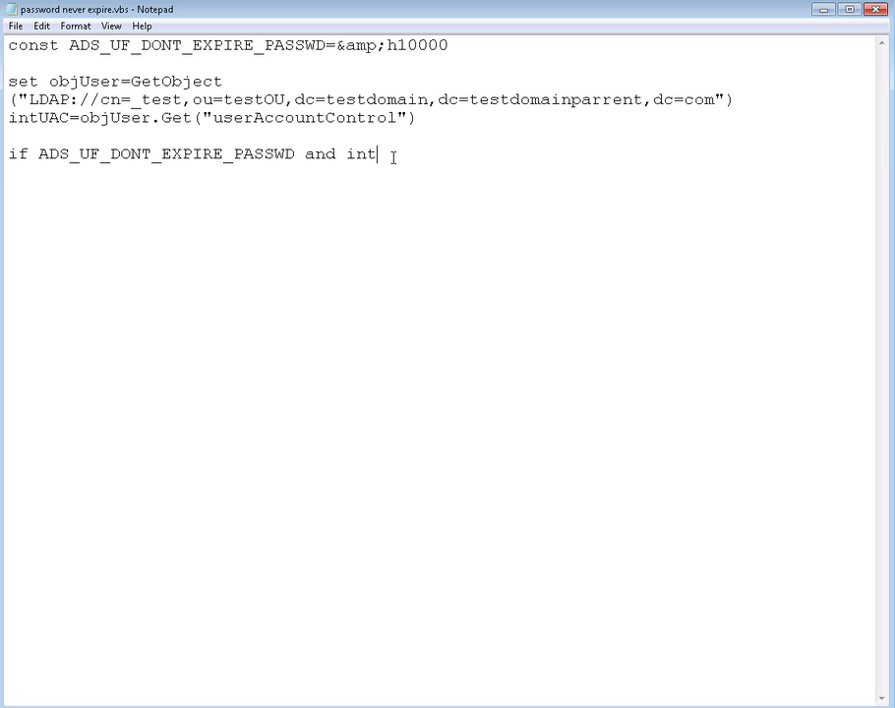
pyautogui.write('UAC')
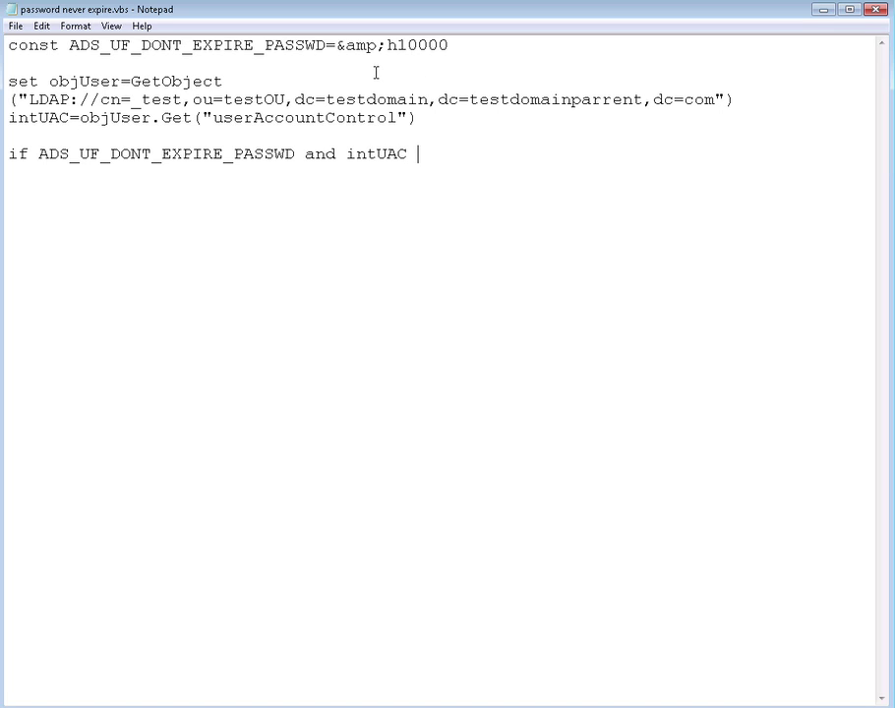
pyautogui.write('th')
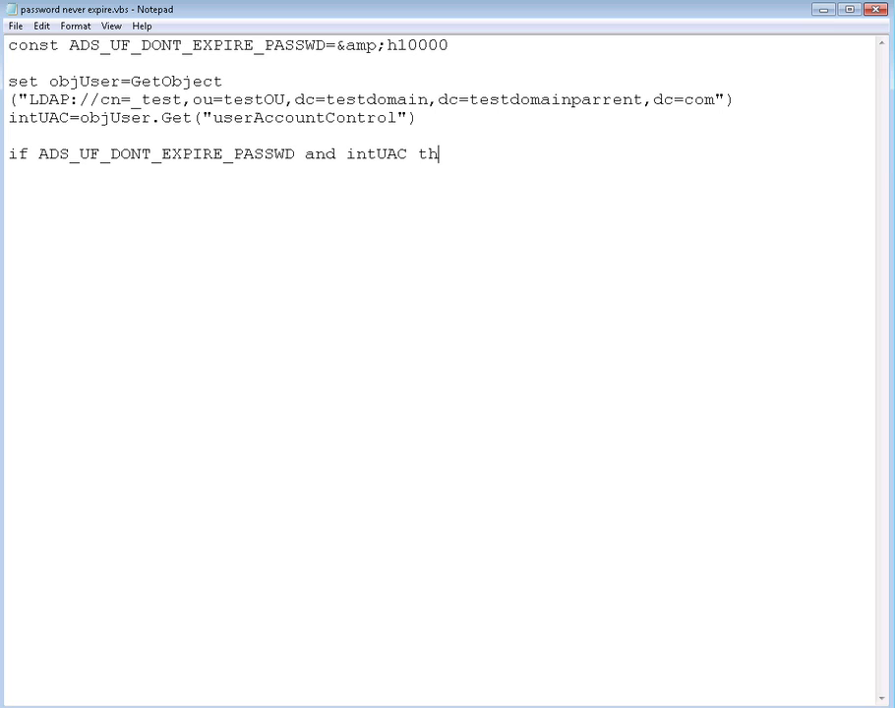
pyautogui.write('en')
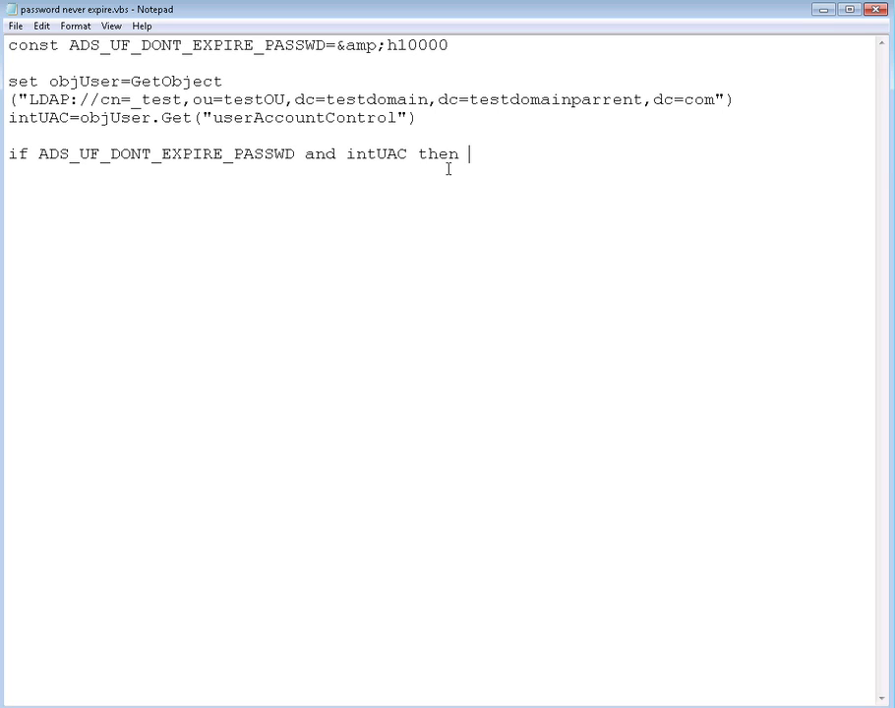
pyautogui.press('Enter')
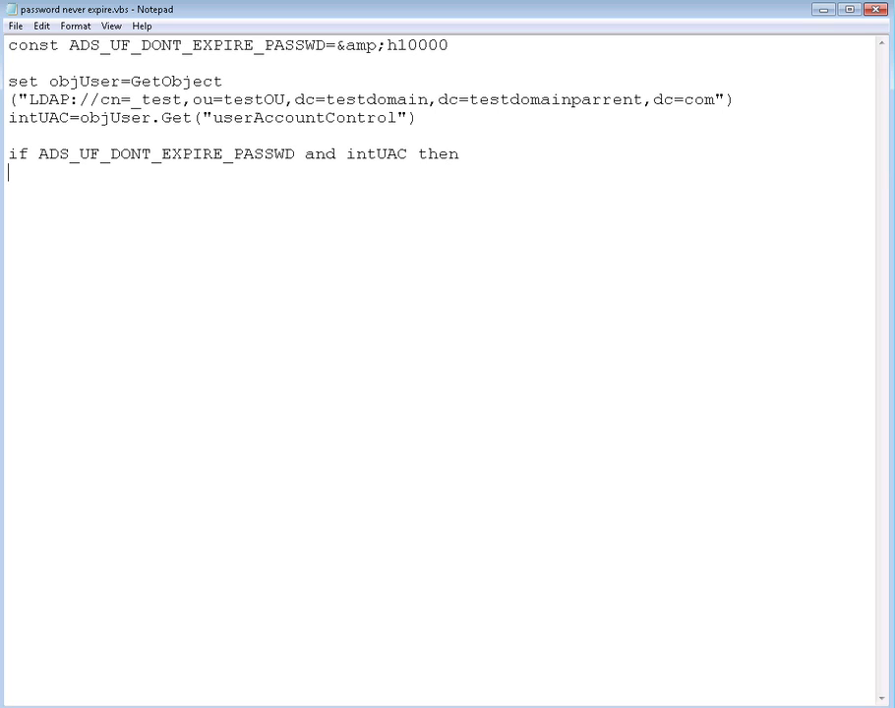
# Add wscript.echo "Already Enabled" inside the if, followed by an else line
pyautogui.write('ws')
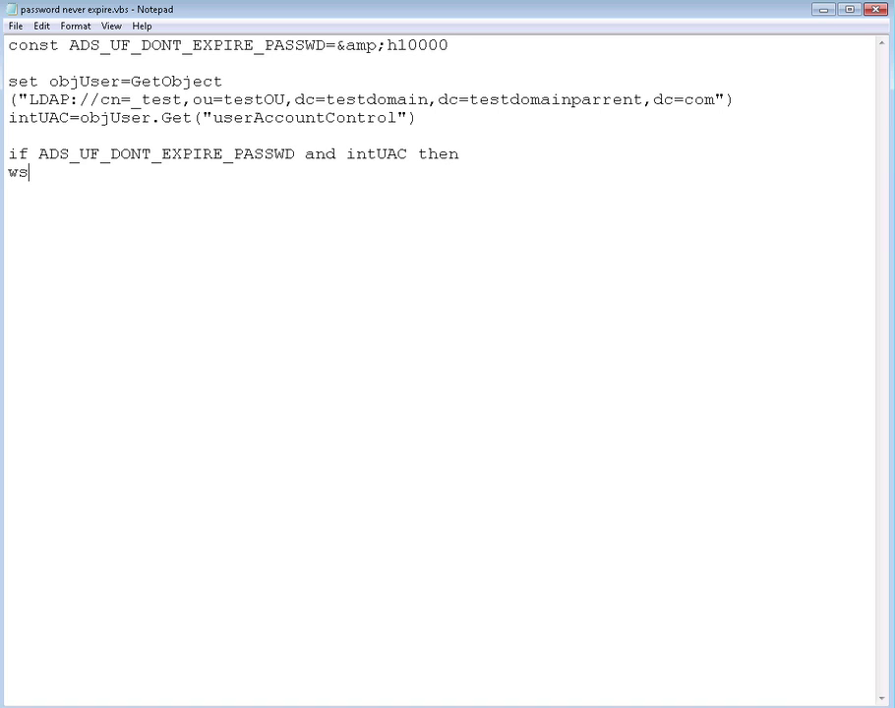
pyautogui.write('cript.')
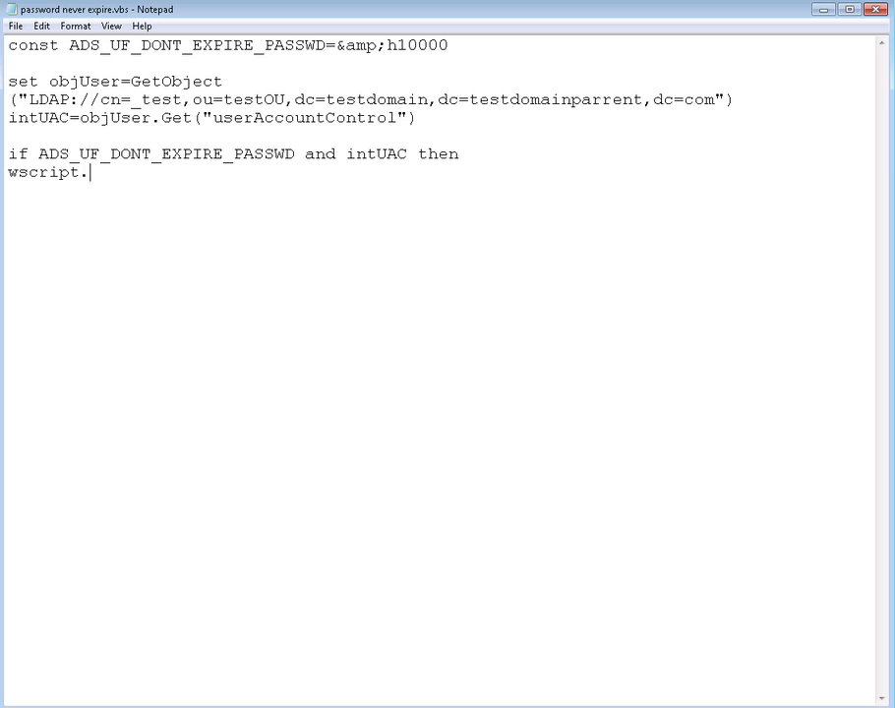
pyautogui.write('echo')
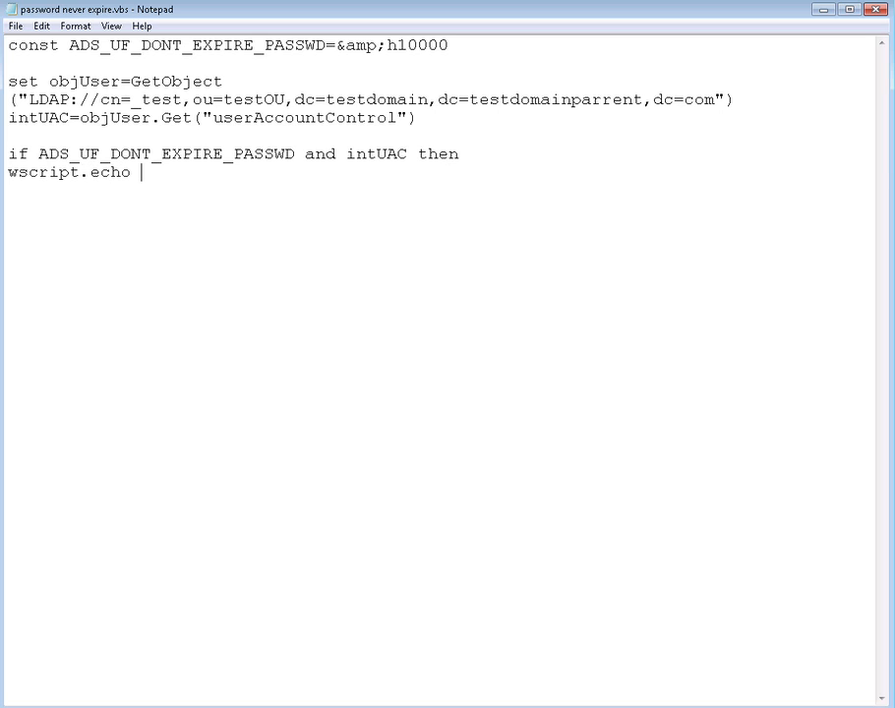
pyautogui.write('""')
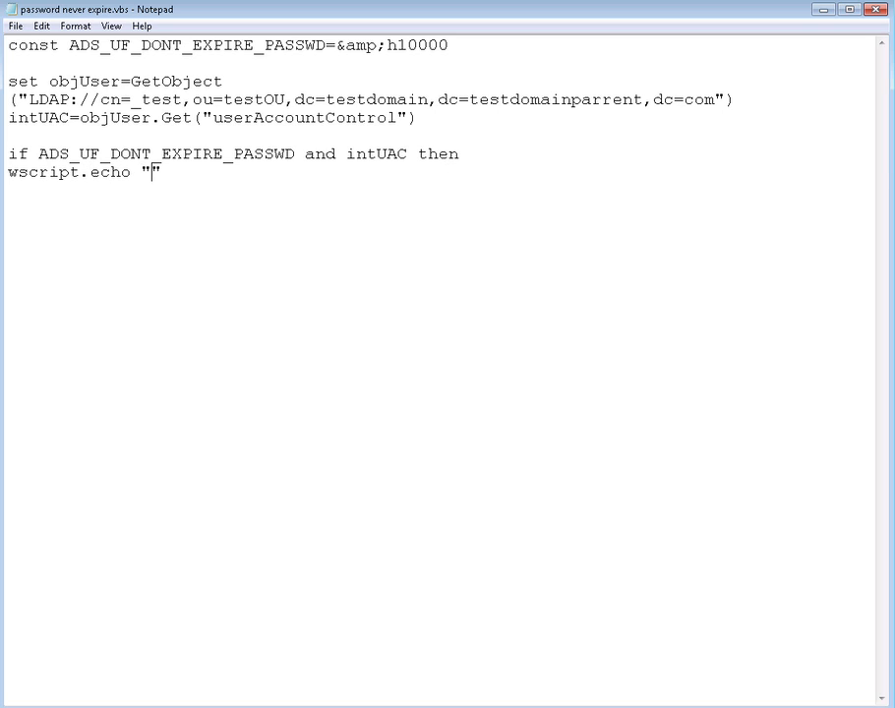
pyautogui.write('Already Enabled')
pyautogui.write('el')
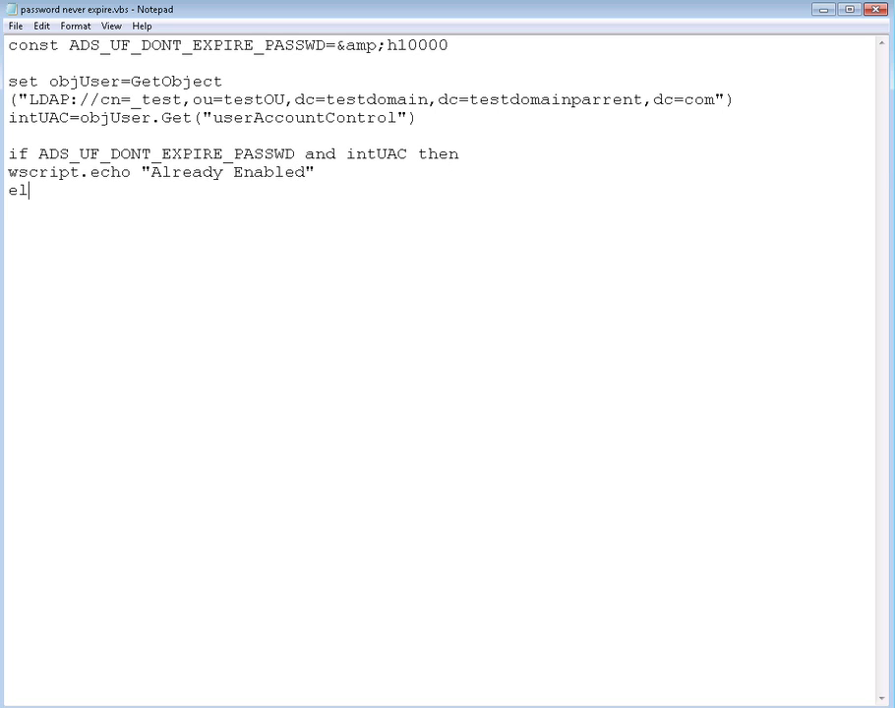
pyautogui.write('se')
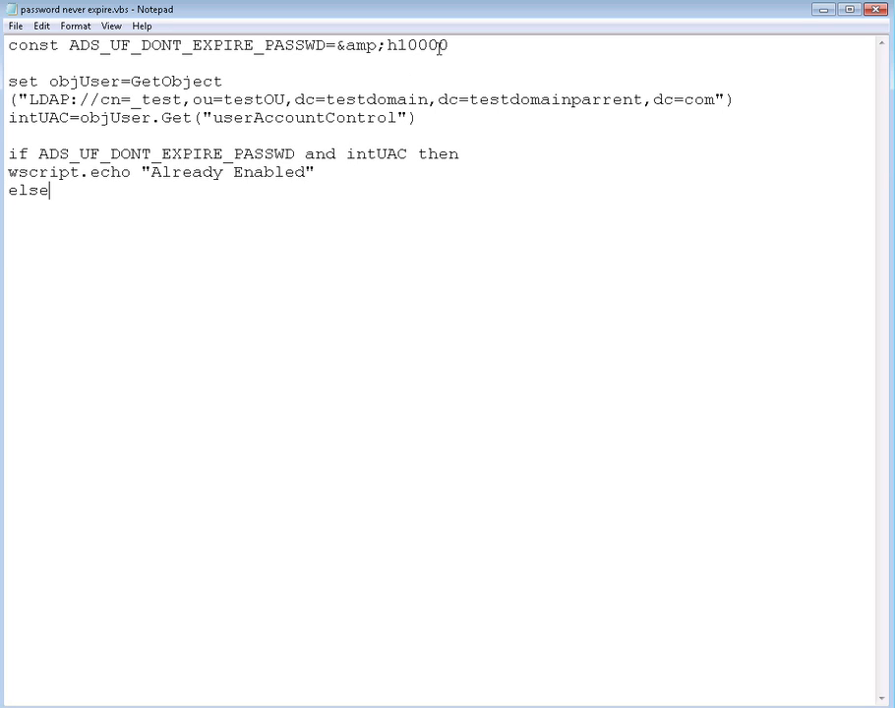
pyautogui.moveTo(111, 209)
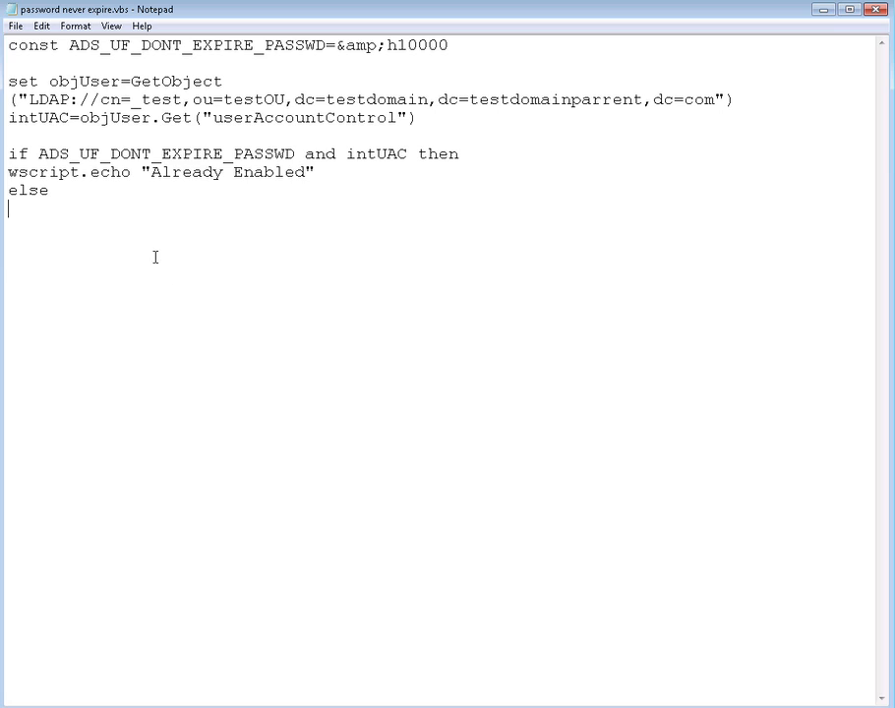
# Under else, write objUser.Put "userAccountControl" intUAC XOR, reusing the attribute name from above
pyautogui.write('o')
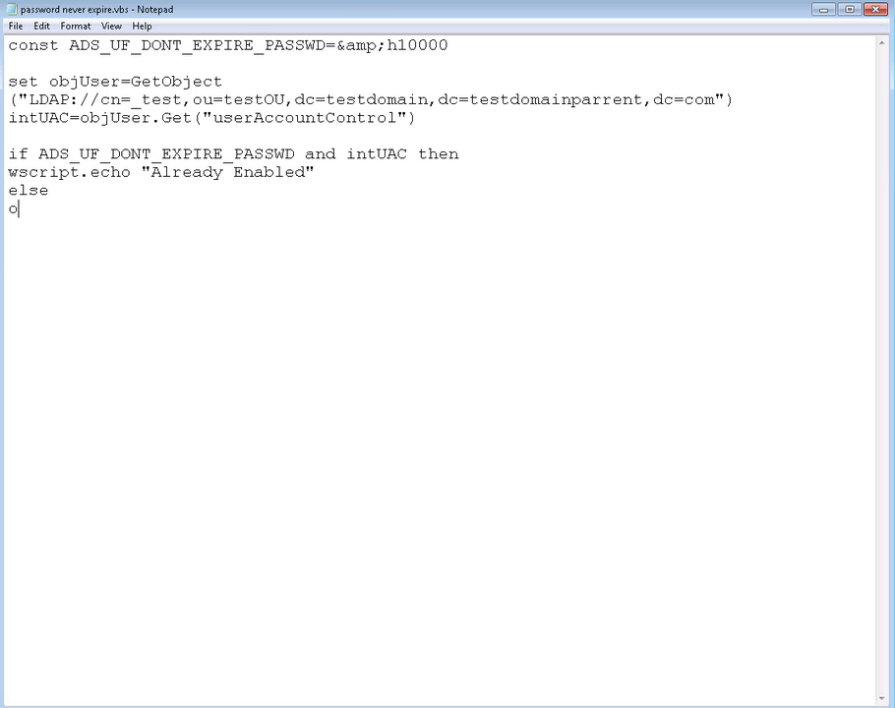
pyautogui.write('bjU')
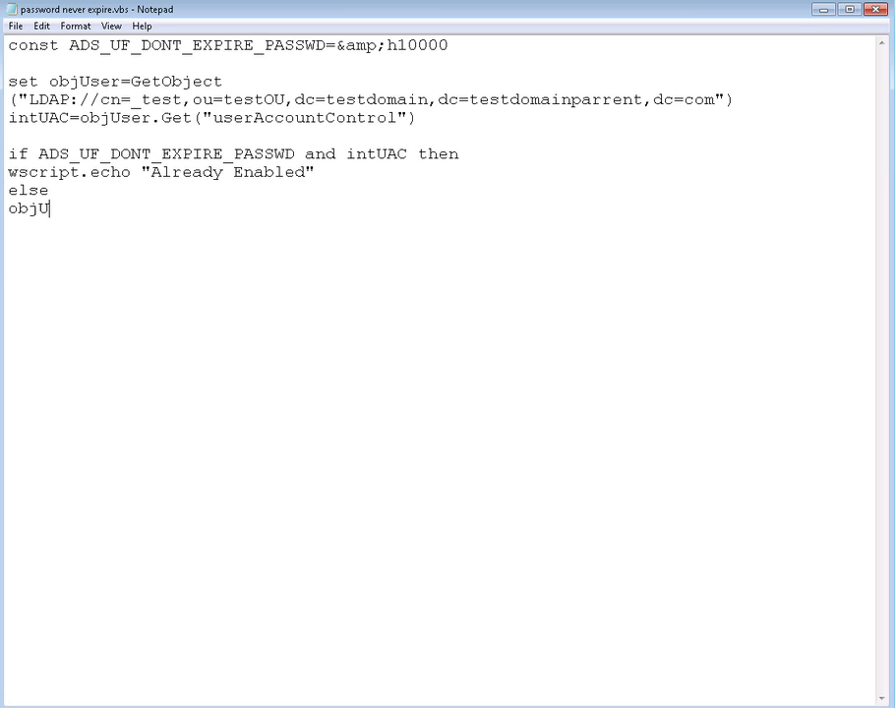
pyautogui.write('ser')
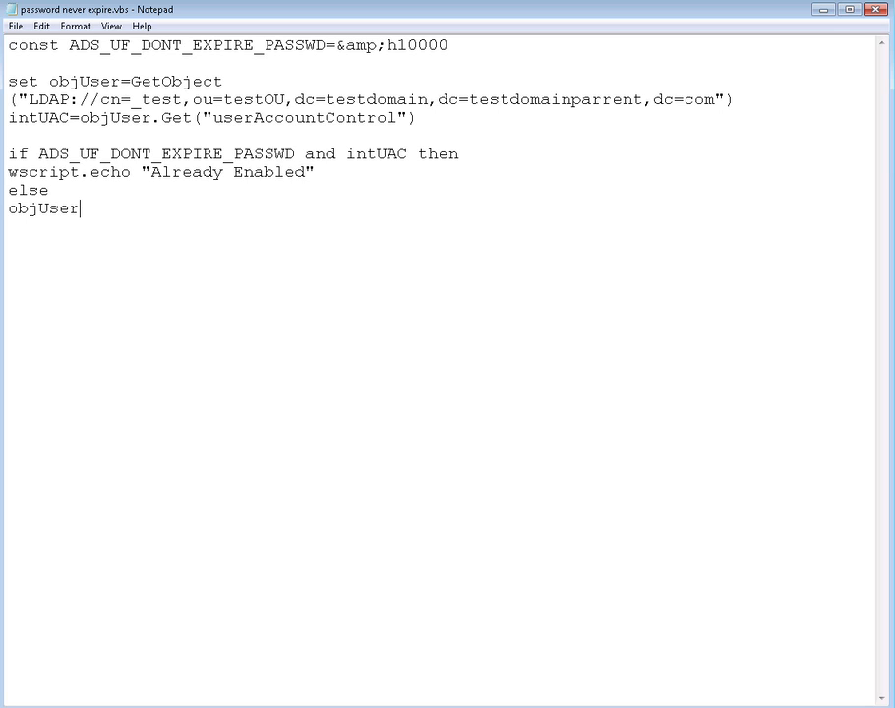
pyautogui.write('.Put')
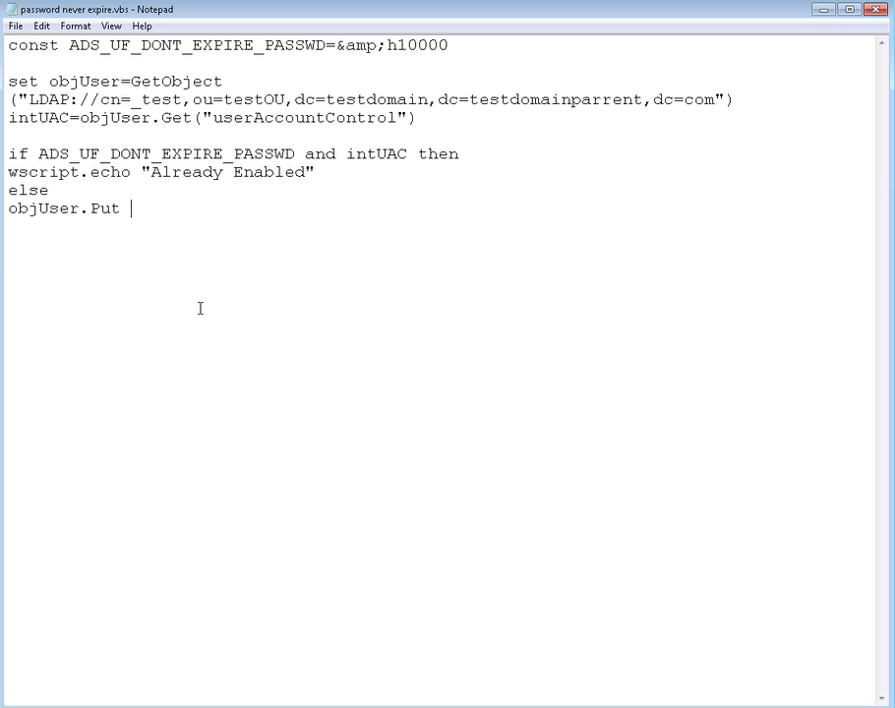
pyautogui.write('""')
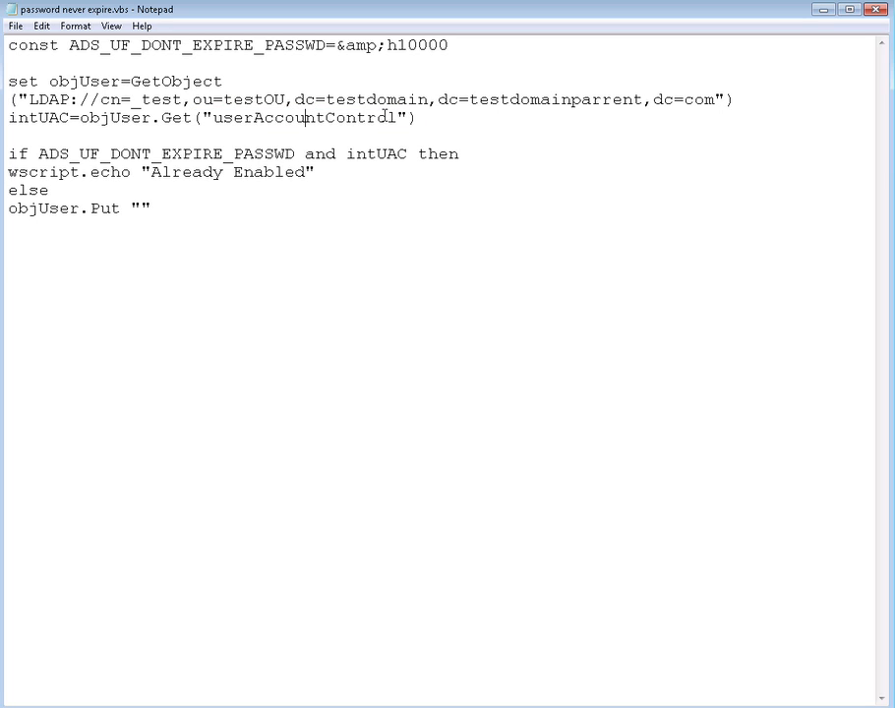
pyautogui.doubleClick(315, 120)
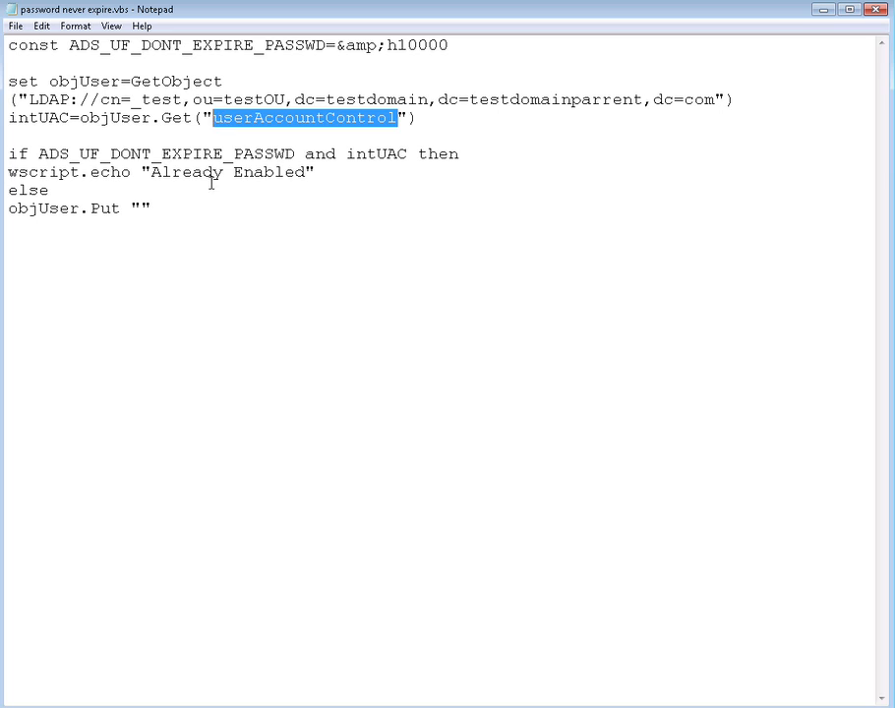
pyautogui.write('userAccountControl')
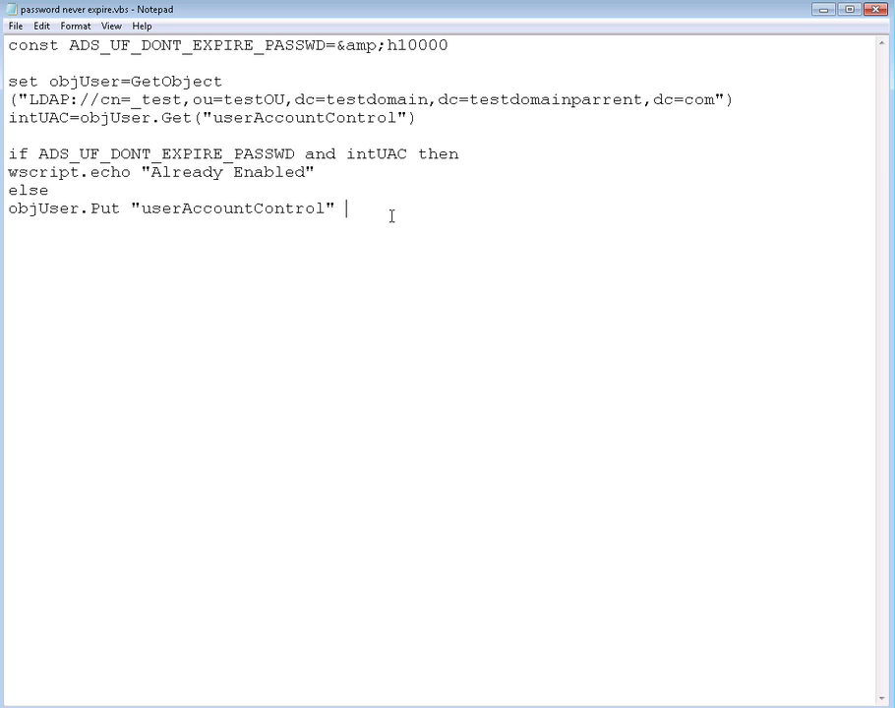
pyautogui.write('intUAC')
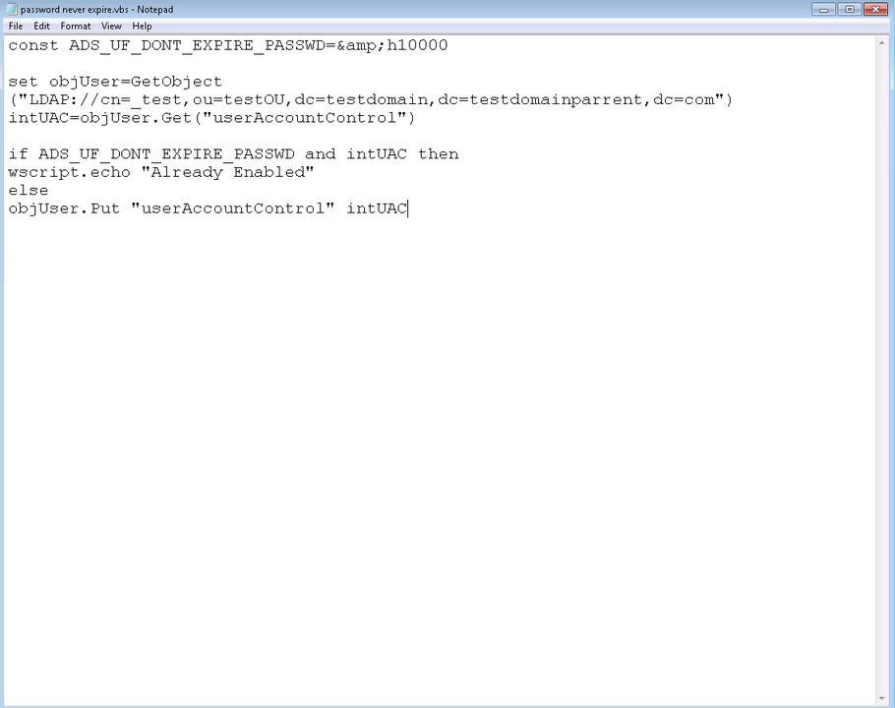
pyautogui.write('" "')
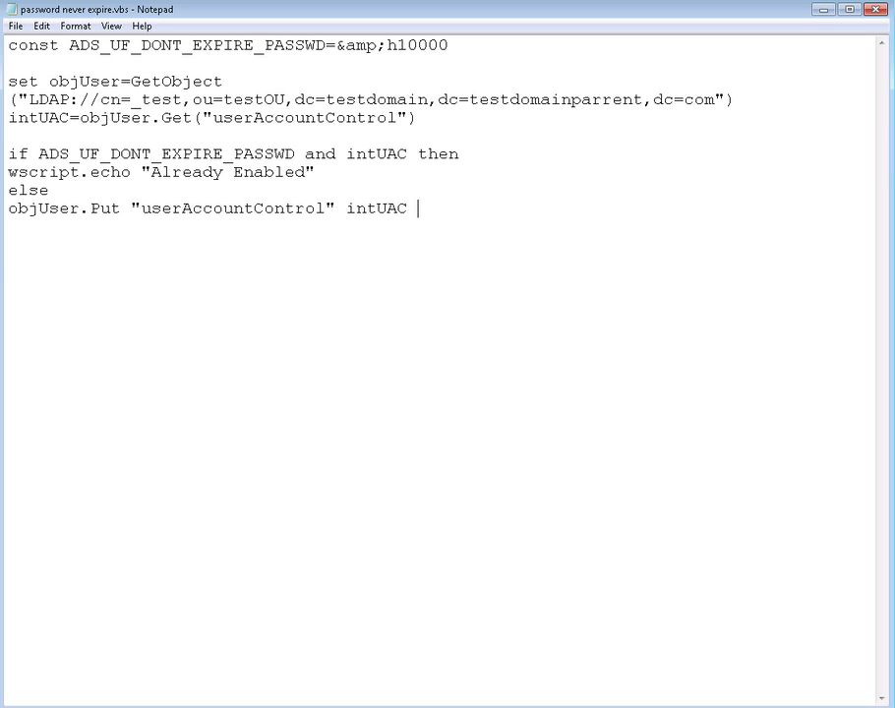
pyautogui.write('XOR')
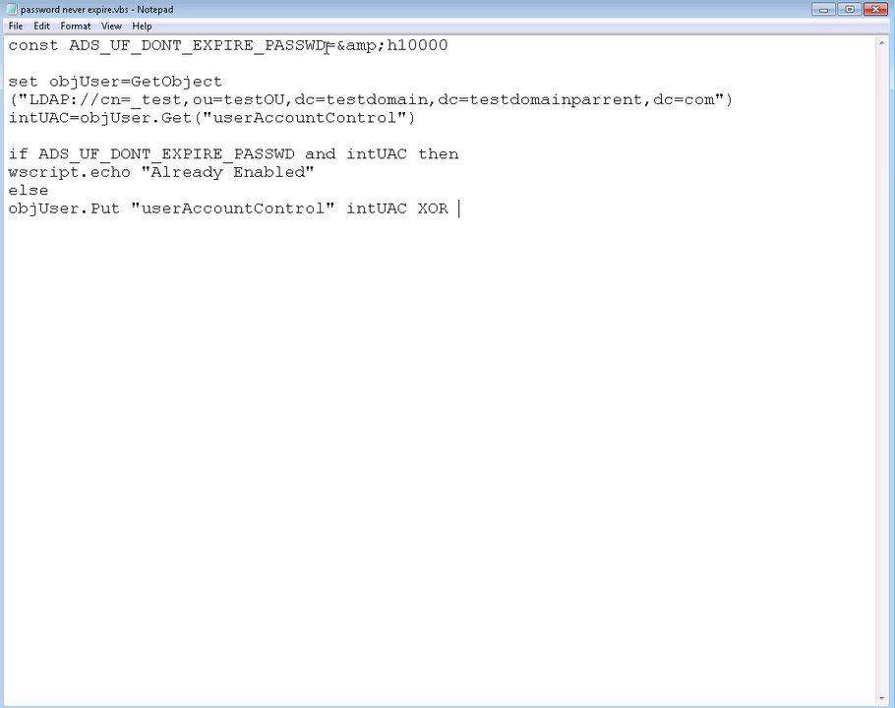
# Complete the Put line with ADS_UF_DONT_EXPIRE_PASSWD after XOR and begin the next obj line
pyautogui.doubleClick(197, 48)
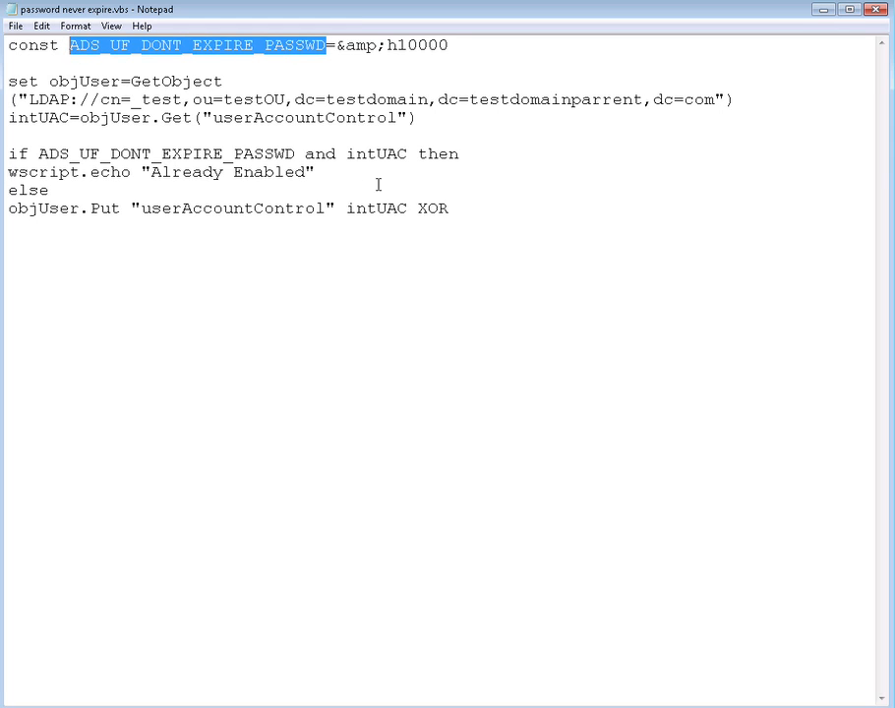
pyautogui.write('ADS_UF_DONT_EXPIRE_PASSWD')
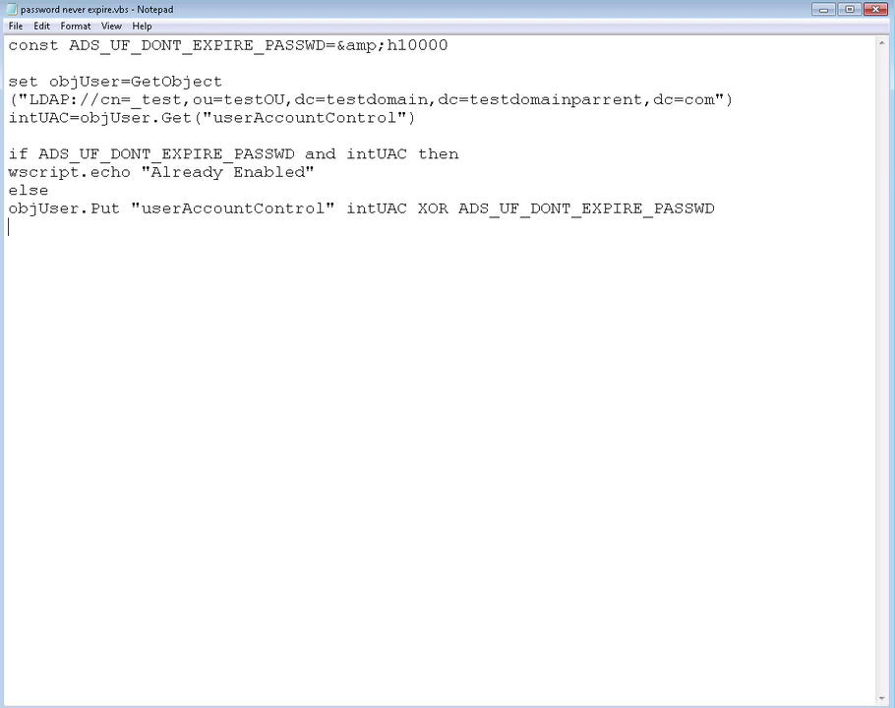
pyautogui.write('obg')
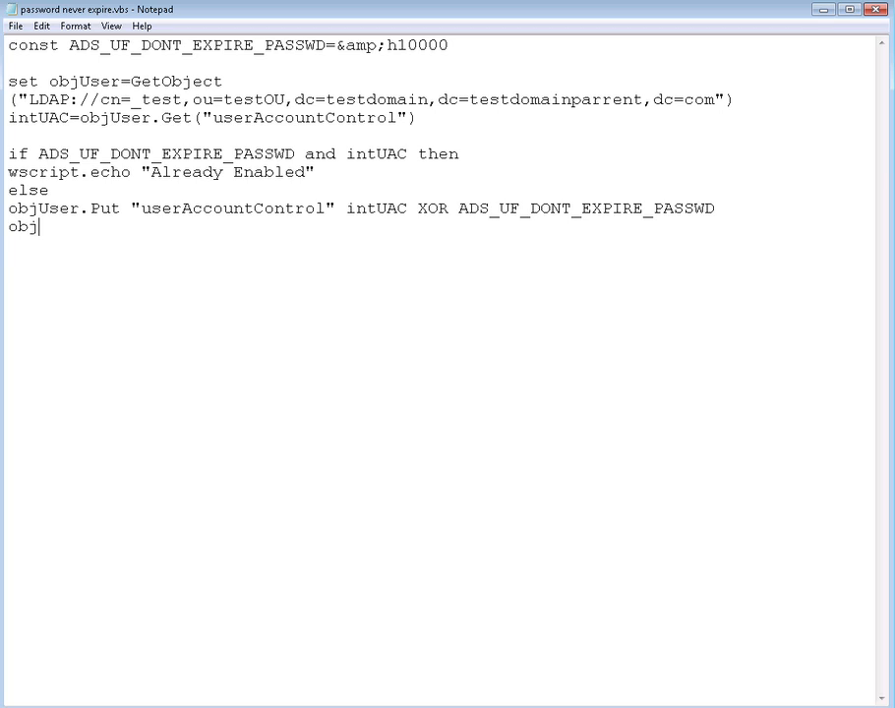
# Write objUser.setinfo and wscript.echo "the password never expires is enabled"
pyautogui.write('User')
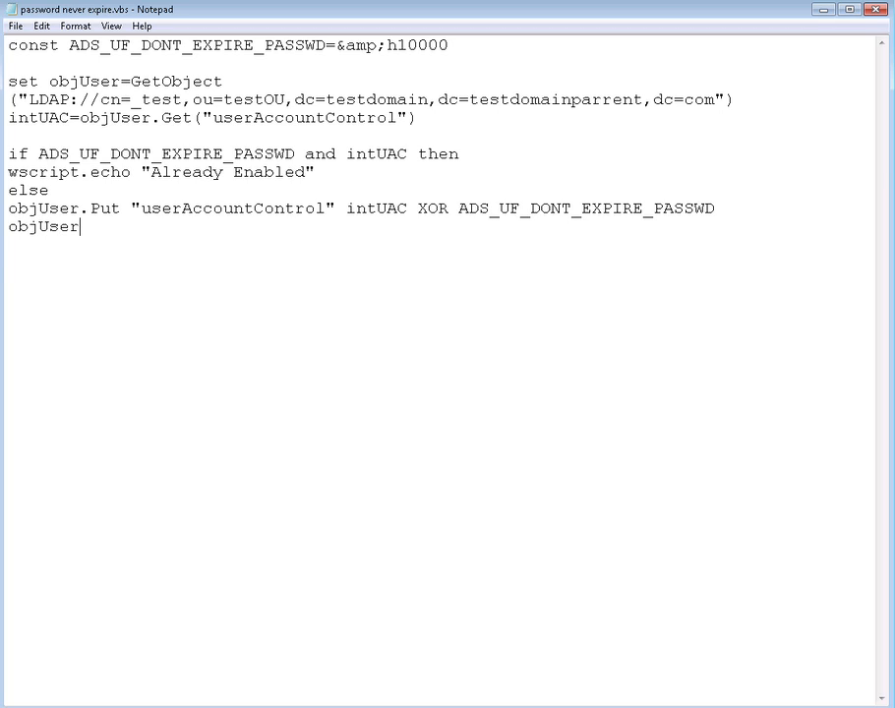
pyautogui.write('.setinfo')
pyautogui.write('wscript.echo')
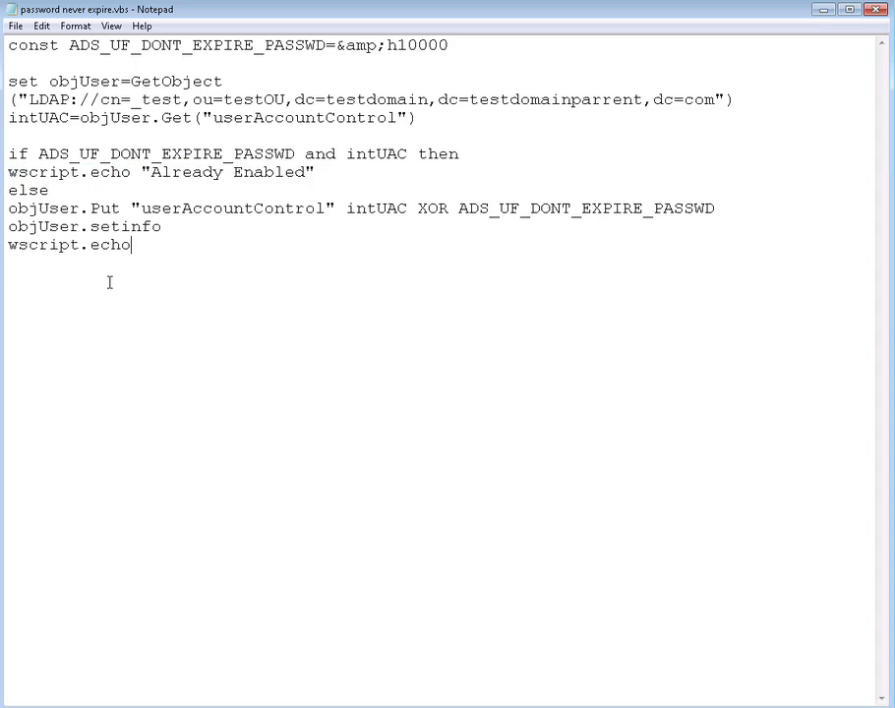
pyautogui.write('""')
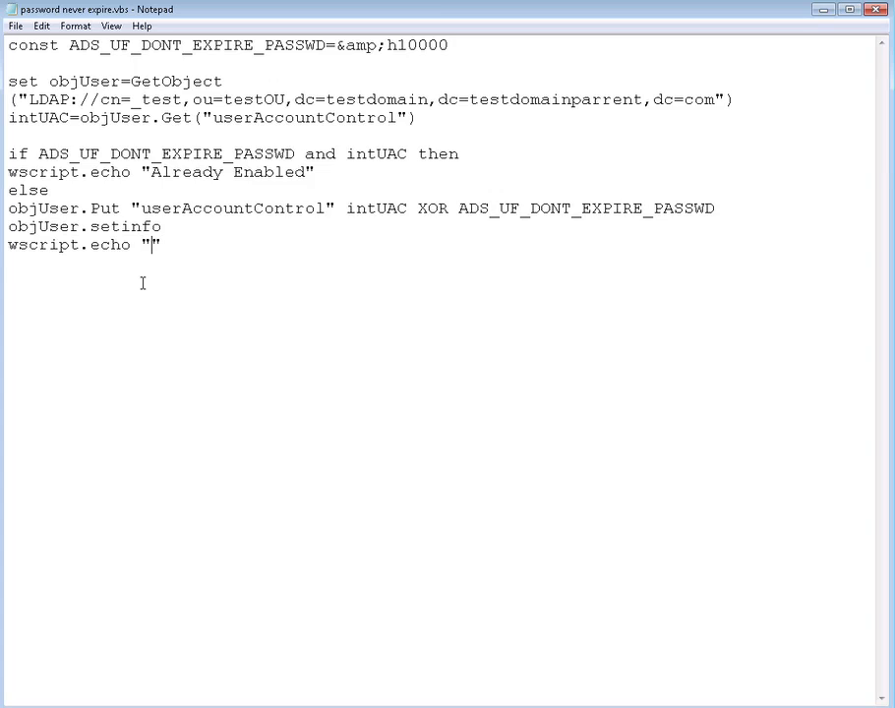
pyautogui.write('the password never e')
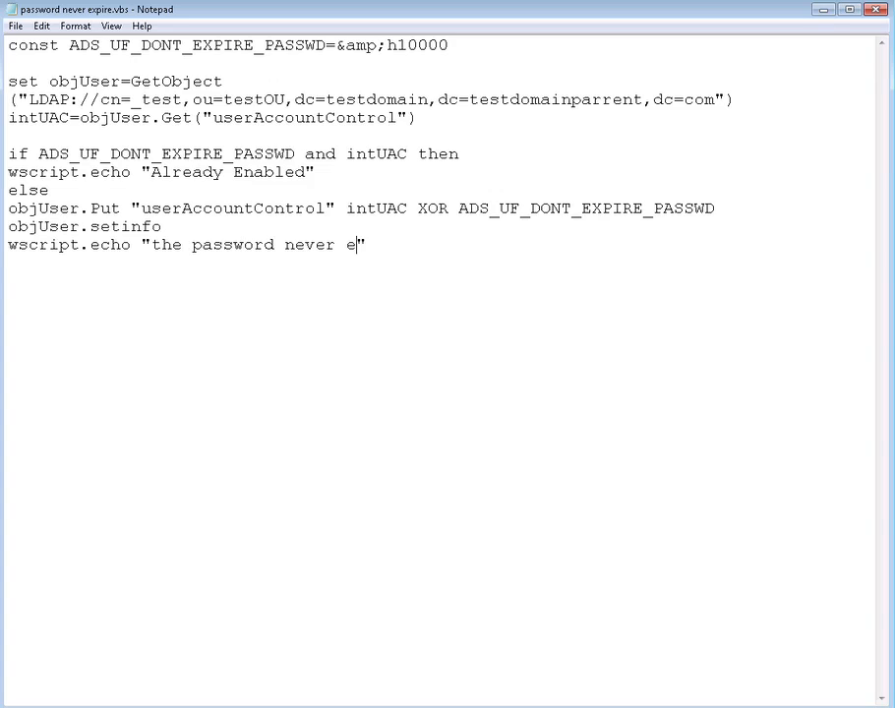
pyautogui.write('xpires is a')
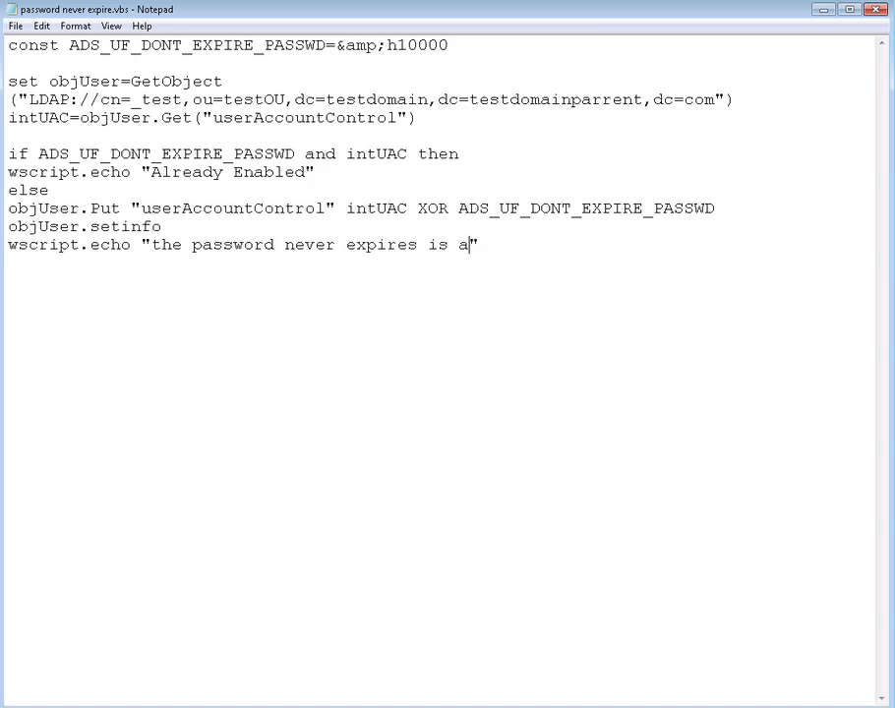
pyautogui.write('nebl;ed')
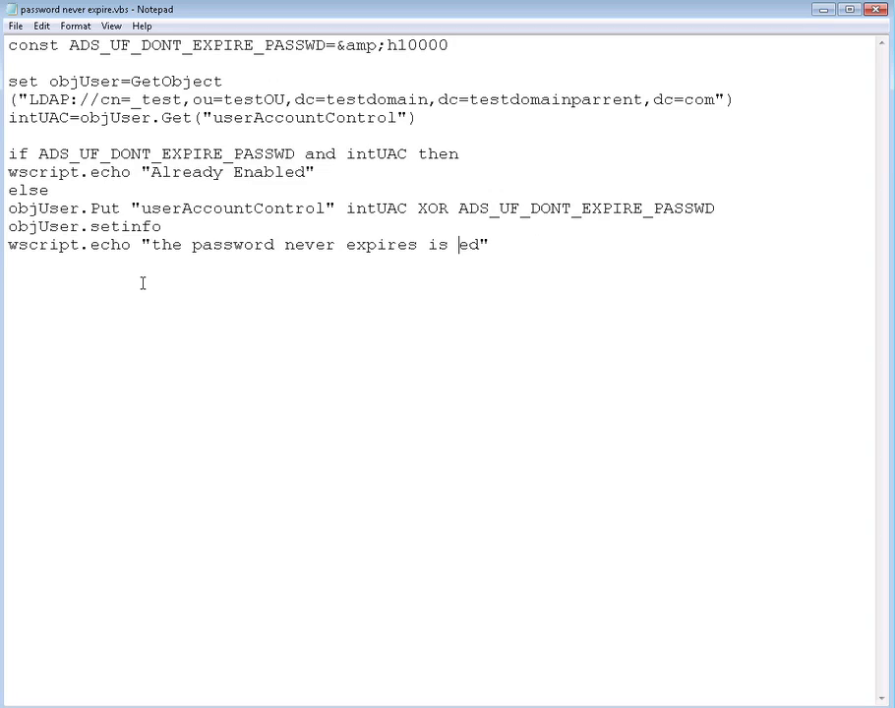
pyautogui.write('enabl')
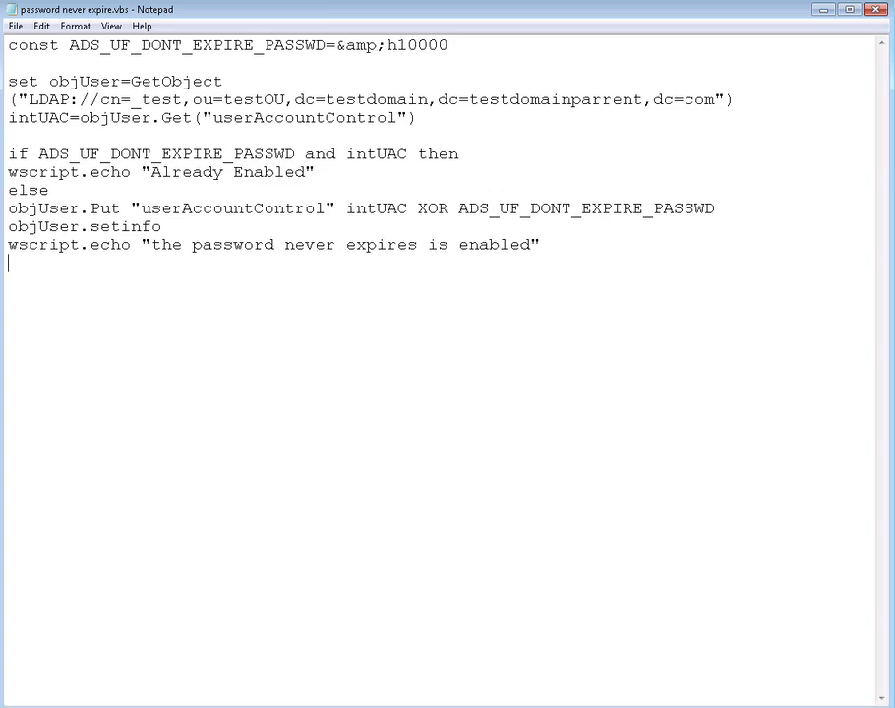
# Close the if block with endif, correcting the mistyped letters
pyautogui.write('enedif')
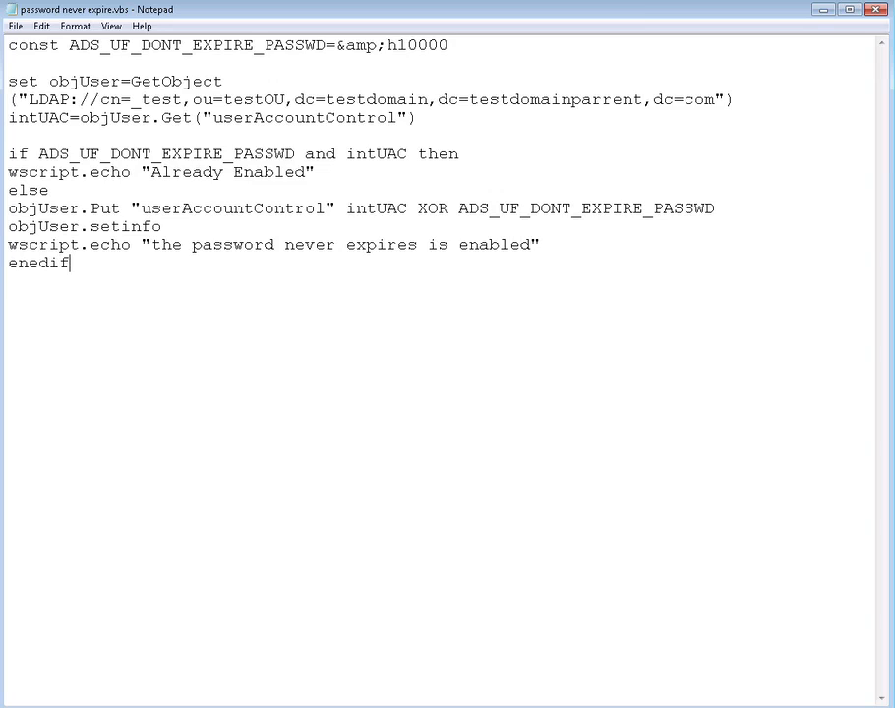
pyautogui.press('Backspace')
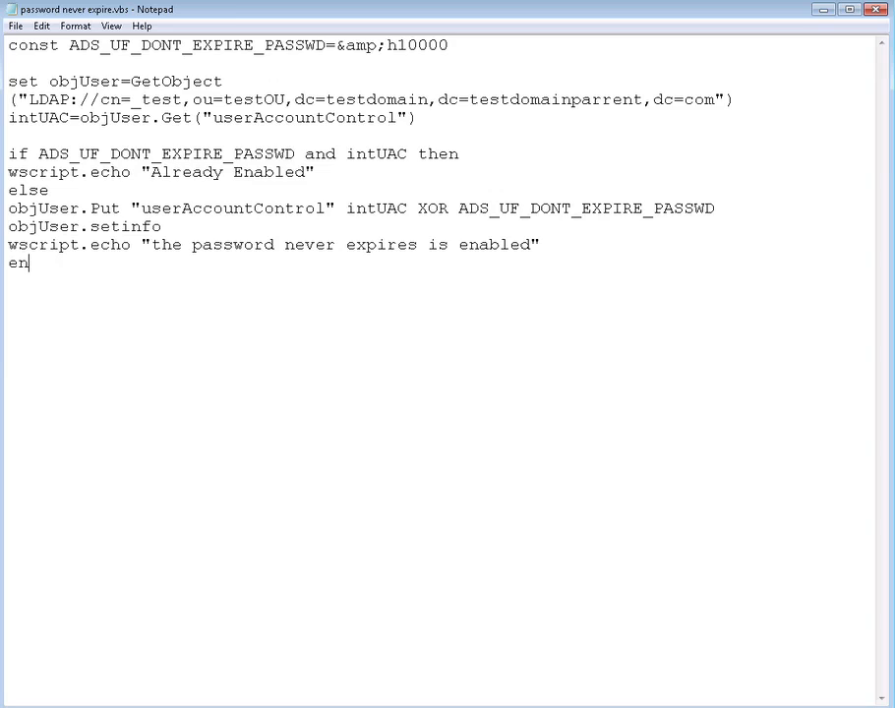
pyautogui.write('dif')
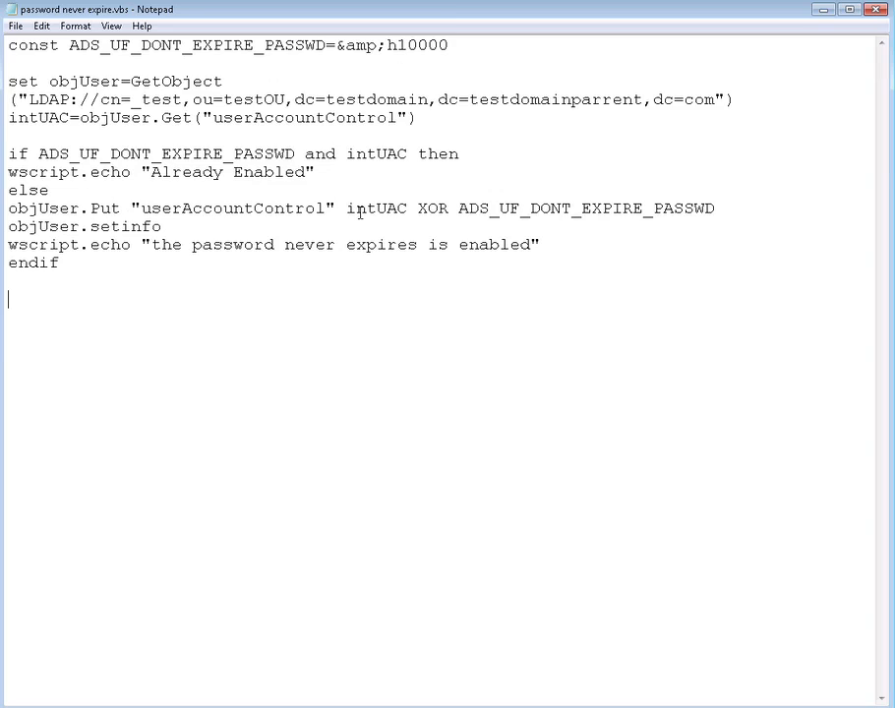
pyautogui.moveTo(427, 209)
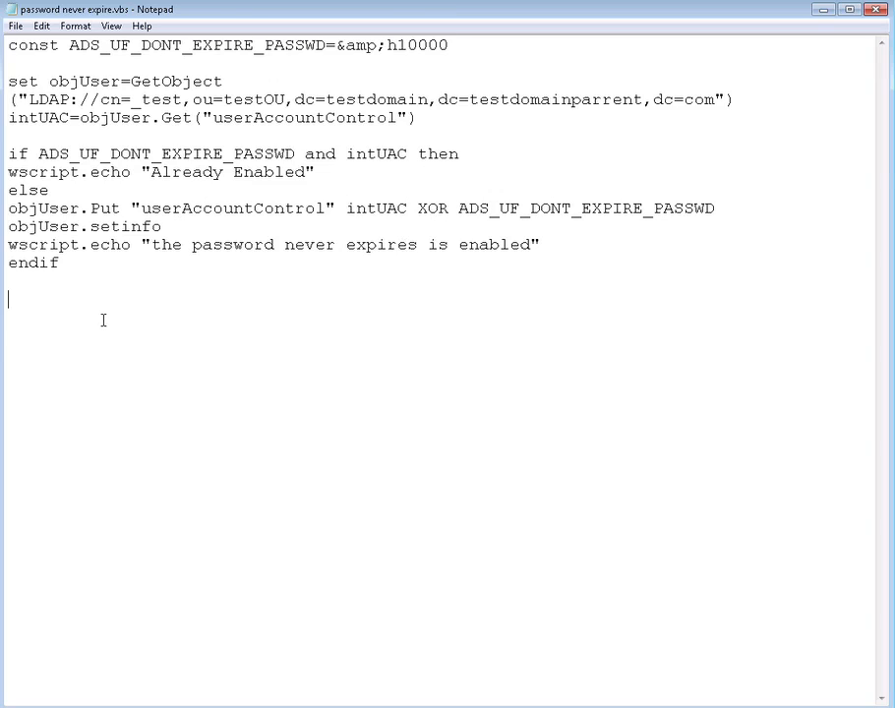
pyautogui.moveTo(115, 332)
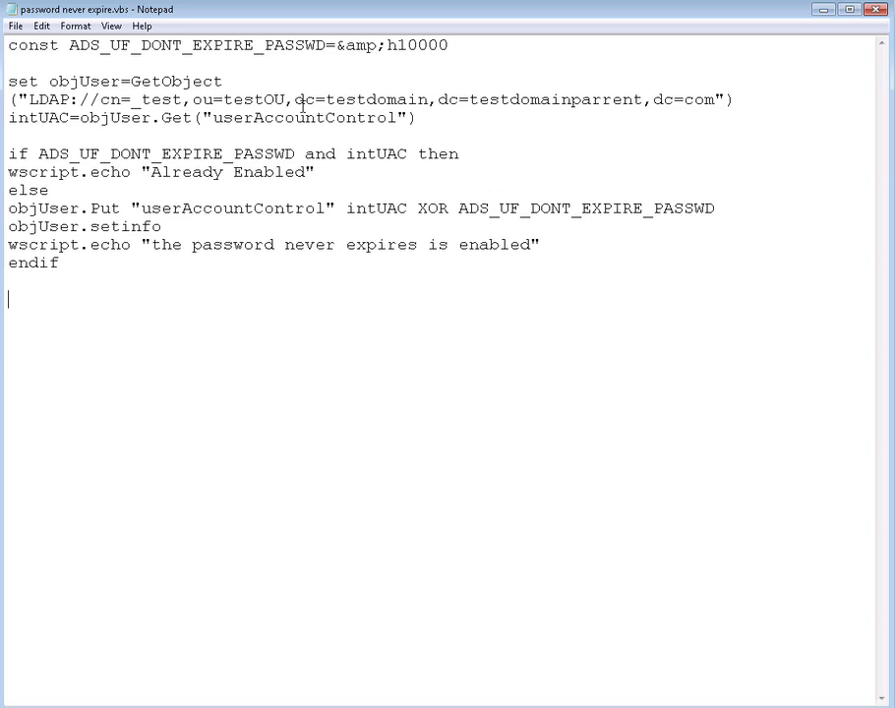
pyautogui.moveTo(161, 334)
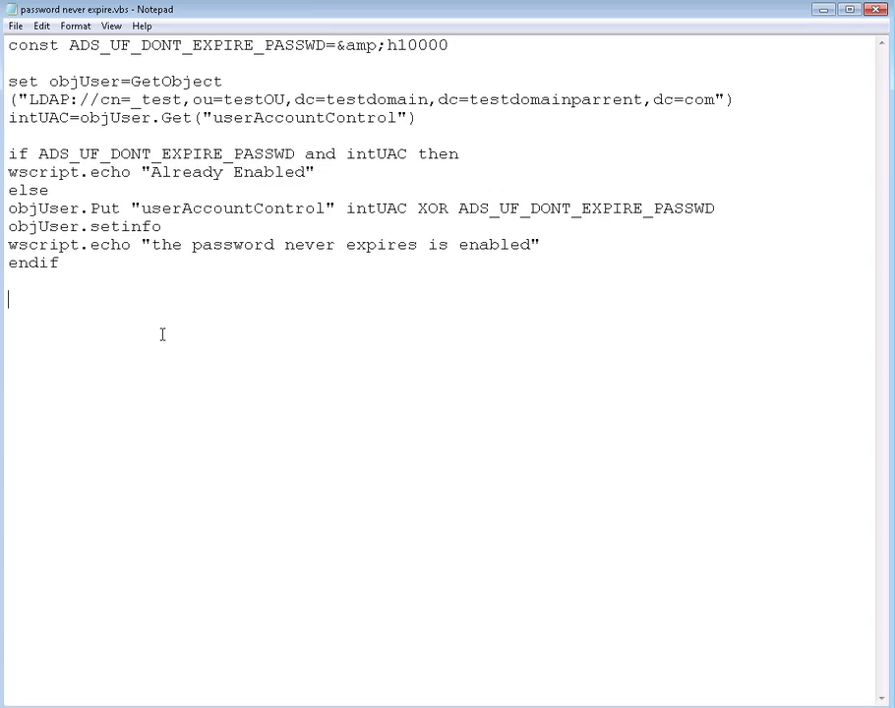
pyautogui.moveTo(646, 672)
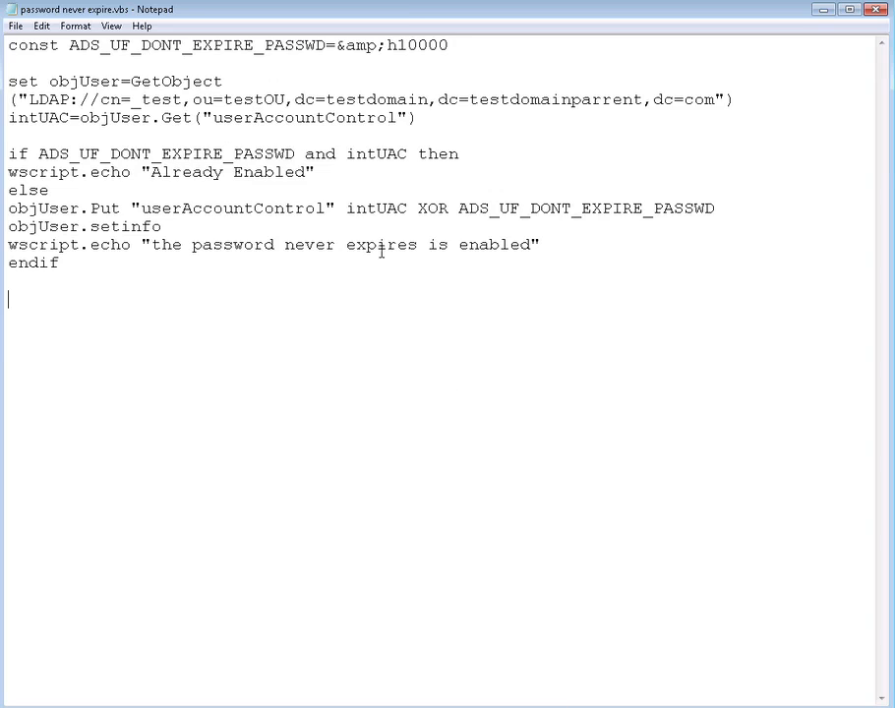
pyautogui.moveTo(381, 251)
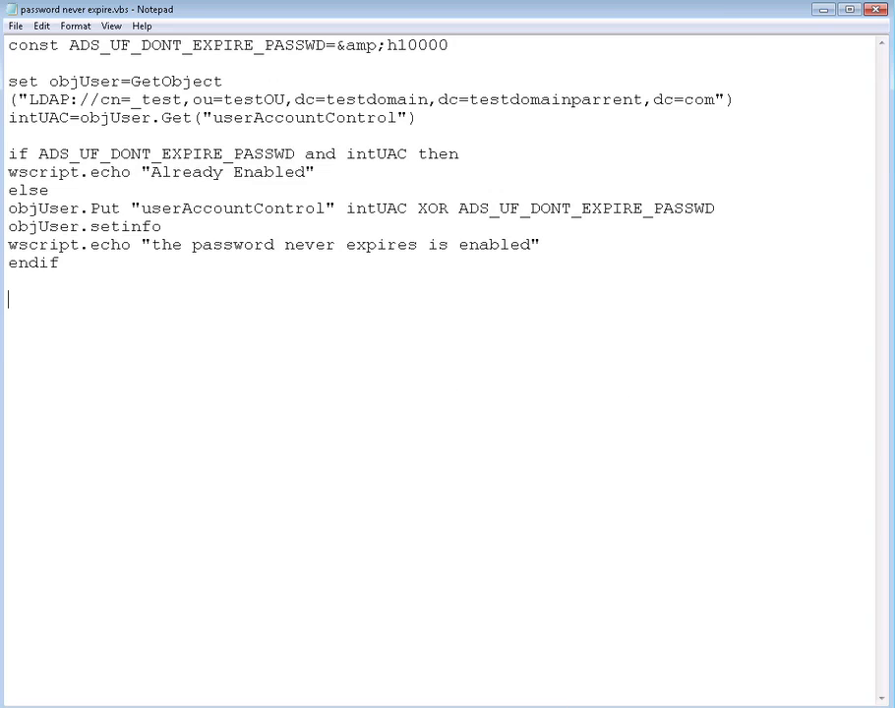